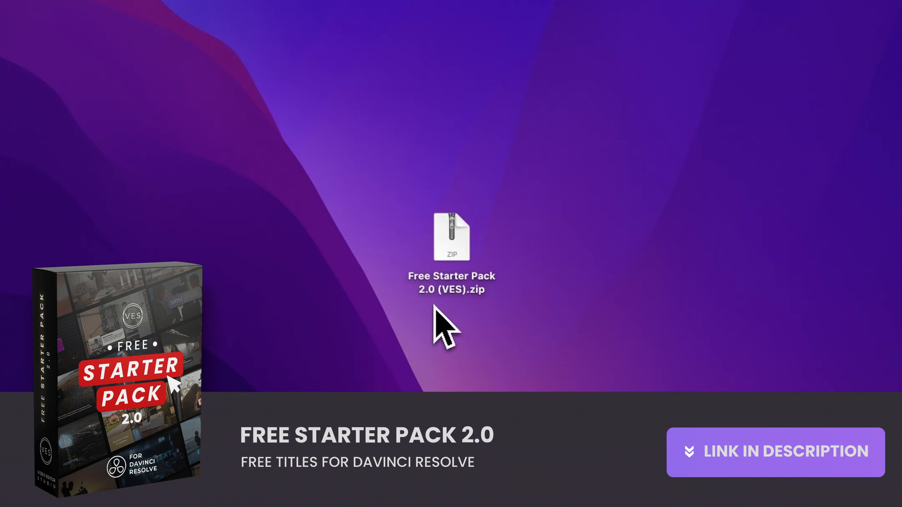
mouse_move(460, 328)
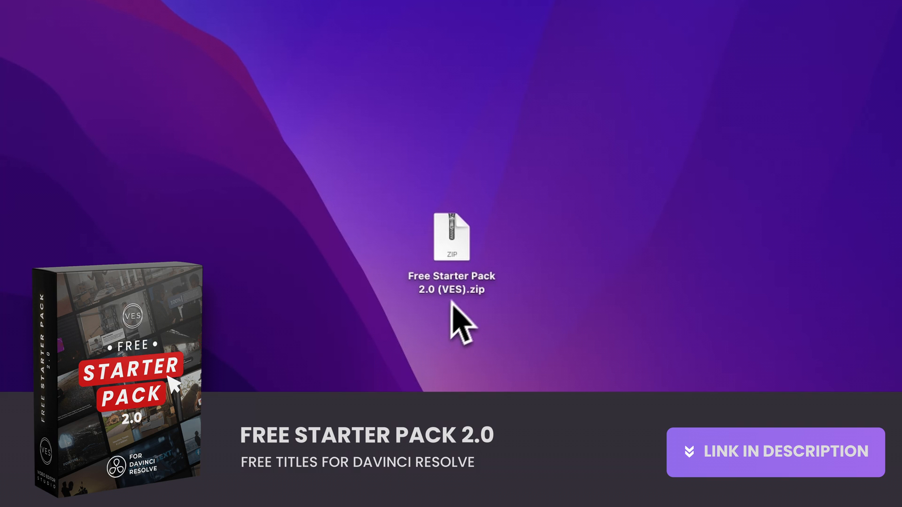
- Unzip the Free Starter Pack archive on the desktop and go into its Font folder
double_click(452, 236)
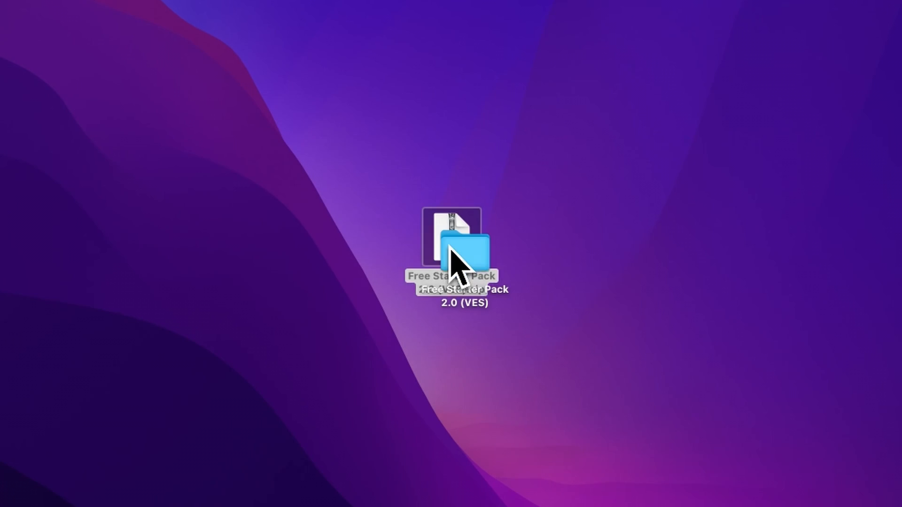
left_click(463, 247)
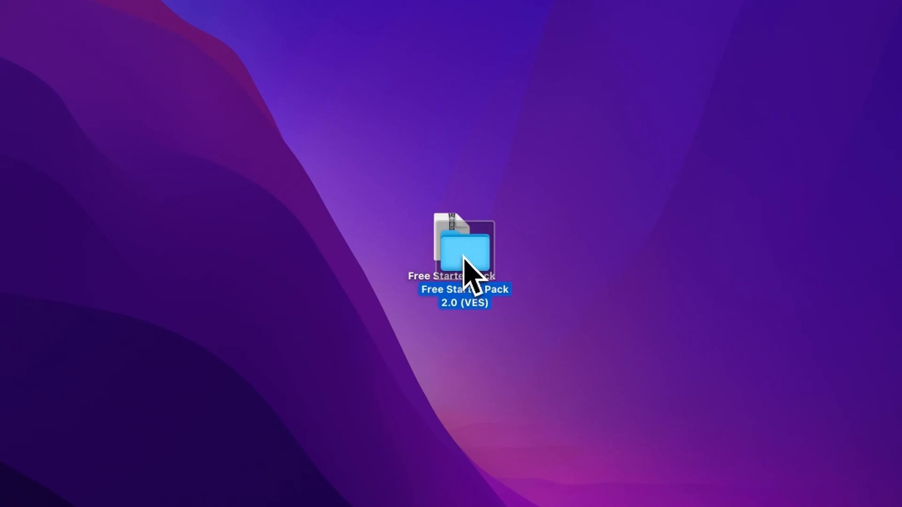
double_click(463, 247)
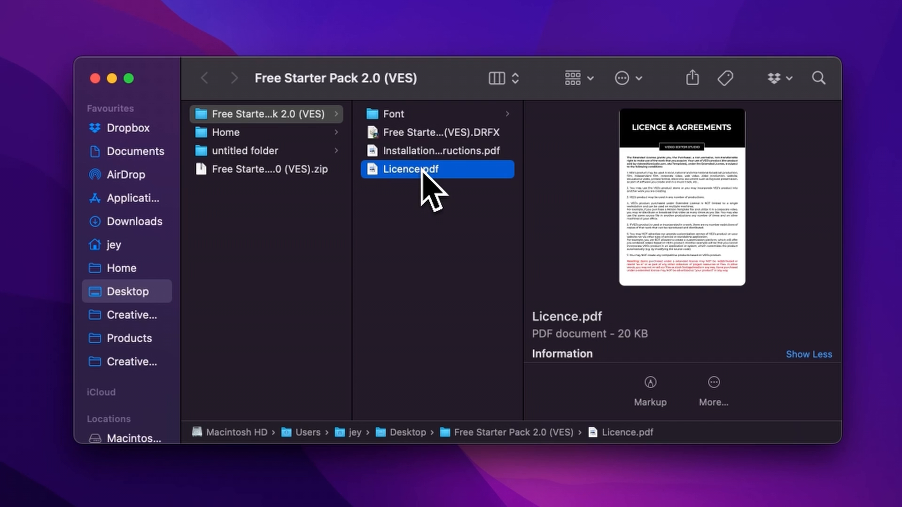
left_click(435, 132)
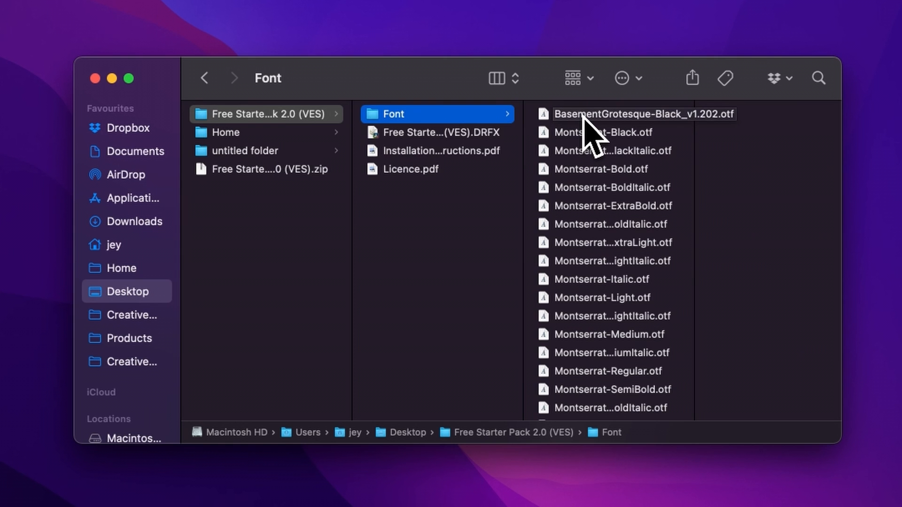
- Select all 66 font files in the Font folder
left_click(633, 114)
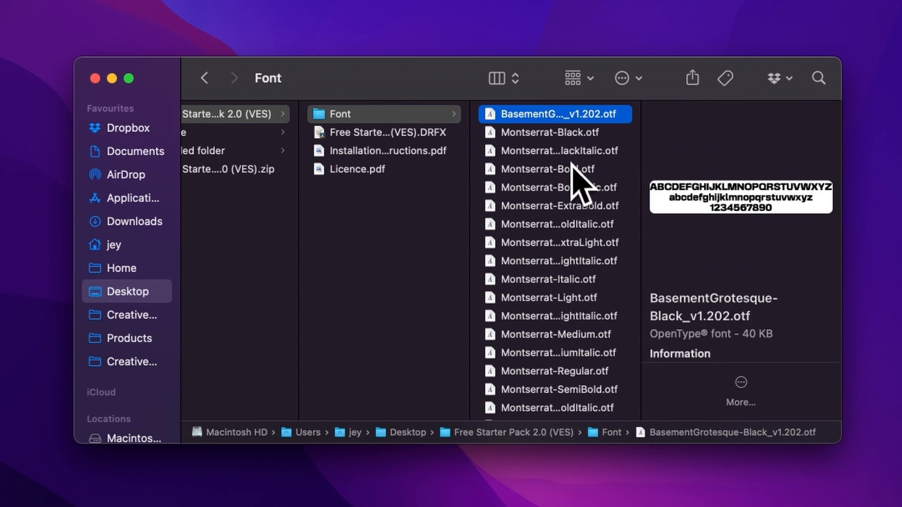
scroll("down", 3)
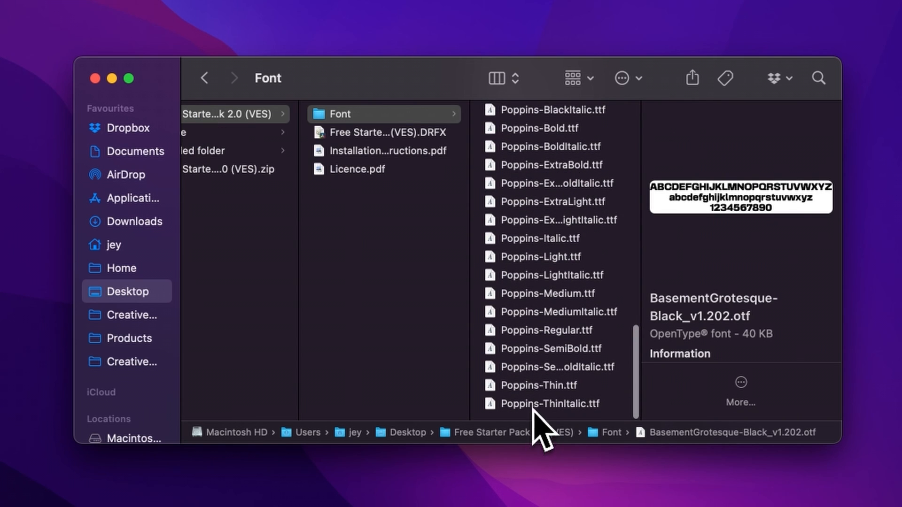
key("cmd+a")
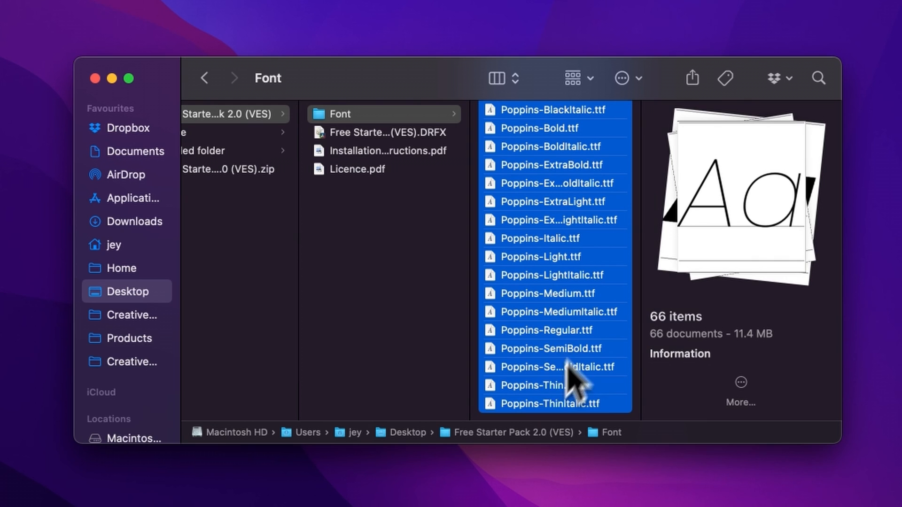
mouse_move(567, 359)
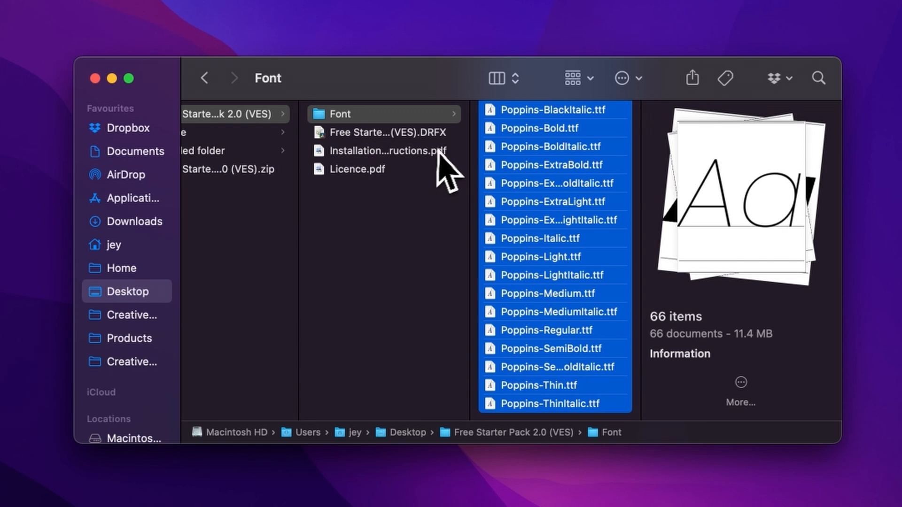
mouse_move(575, 190)
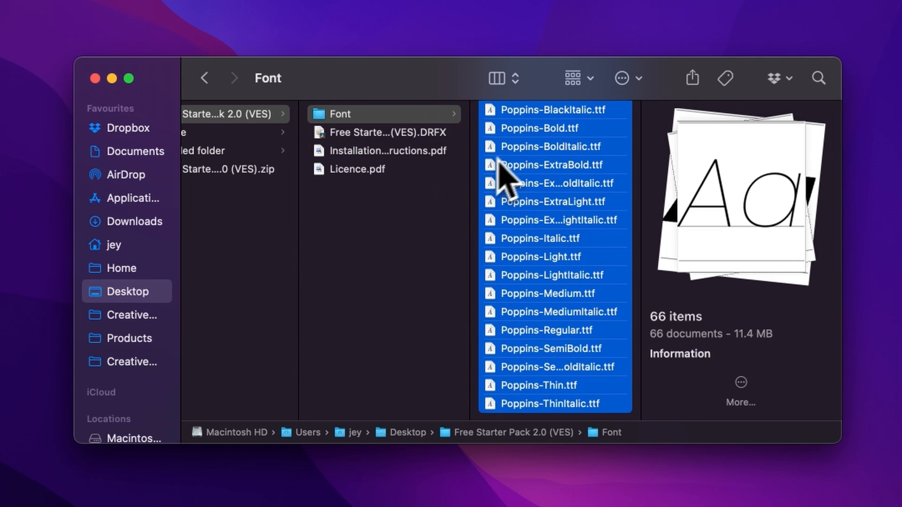
- Install the Free Starter Pack 2.0 DRFX bundle into Resolve, overwriting the existing one
left_click(385, 132)
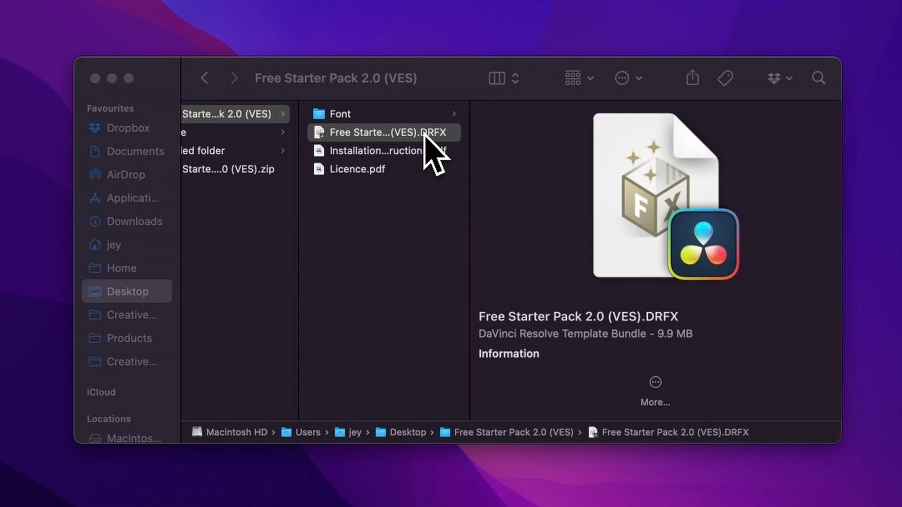
double_click(384, 132)
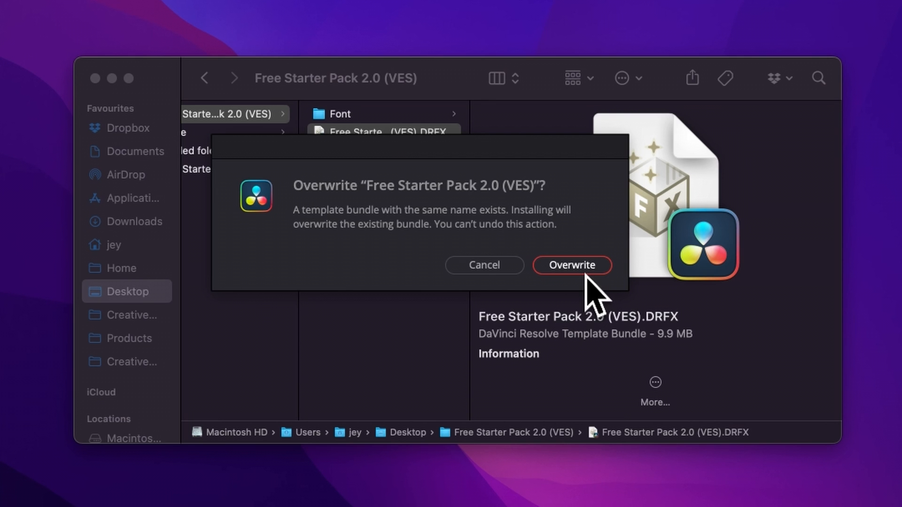
left_click(570, 265)
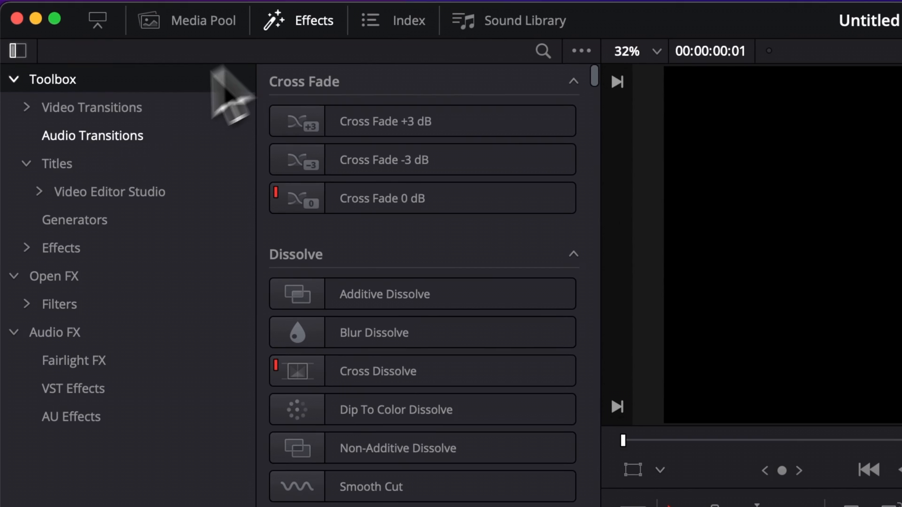
- Browse Titles to the Free Starter Pack 2.0 Essentials collection for Text & Logo Shine
left_click(40, 192)
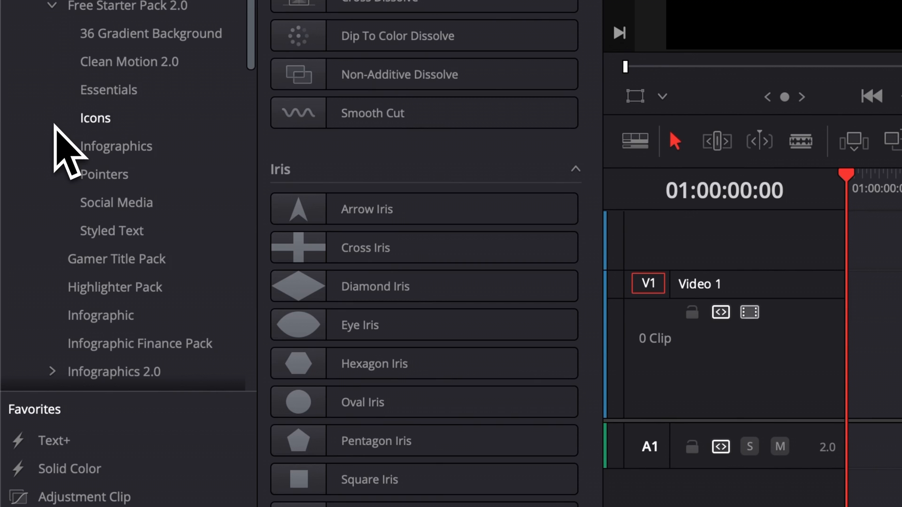
left_click(108, 90)
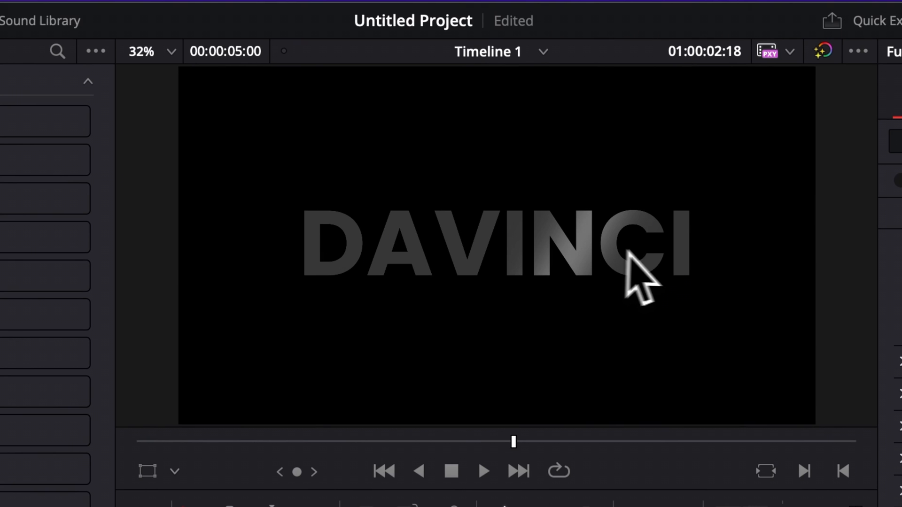
mouse_move(661, 293)
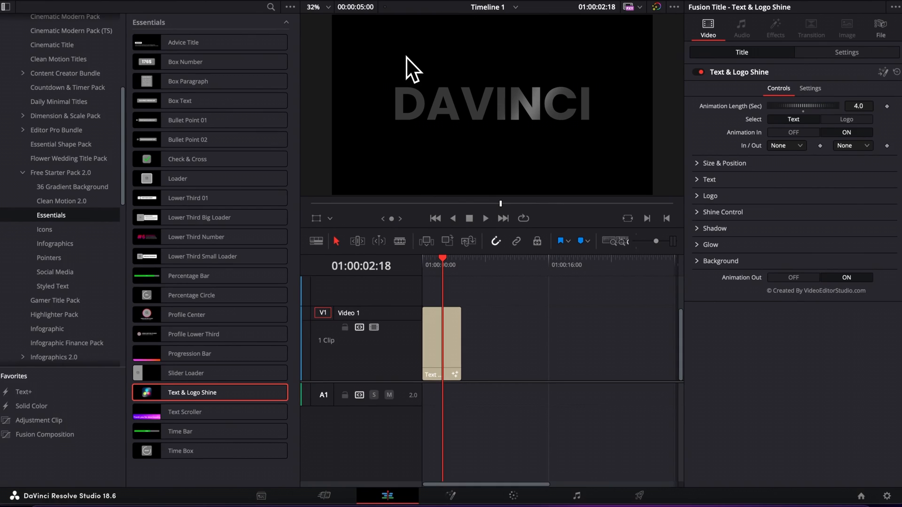
left_click(303, 18)
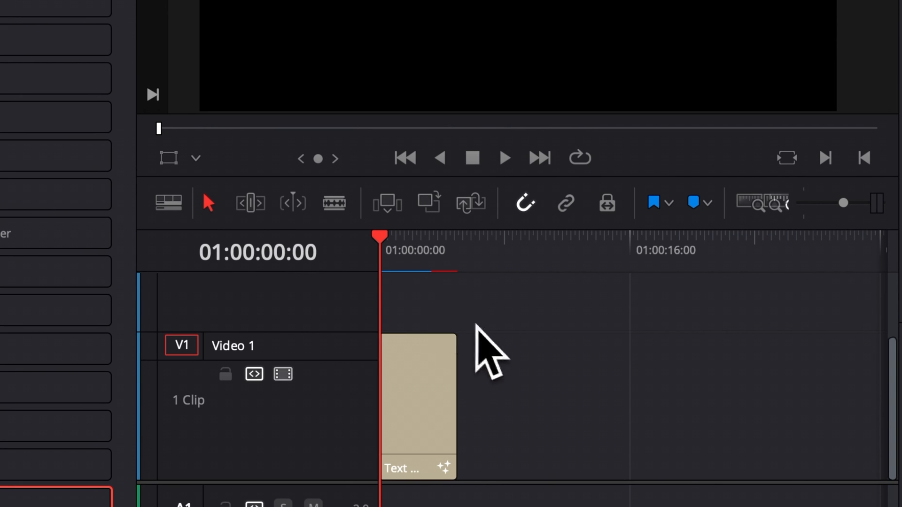
left_click(503, 157)
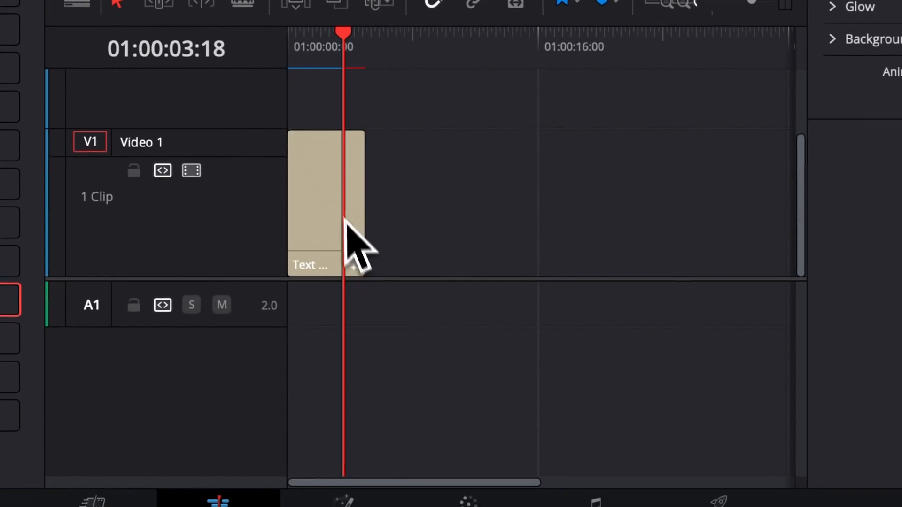
left_click(305, 18)
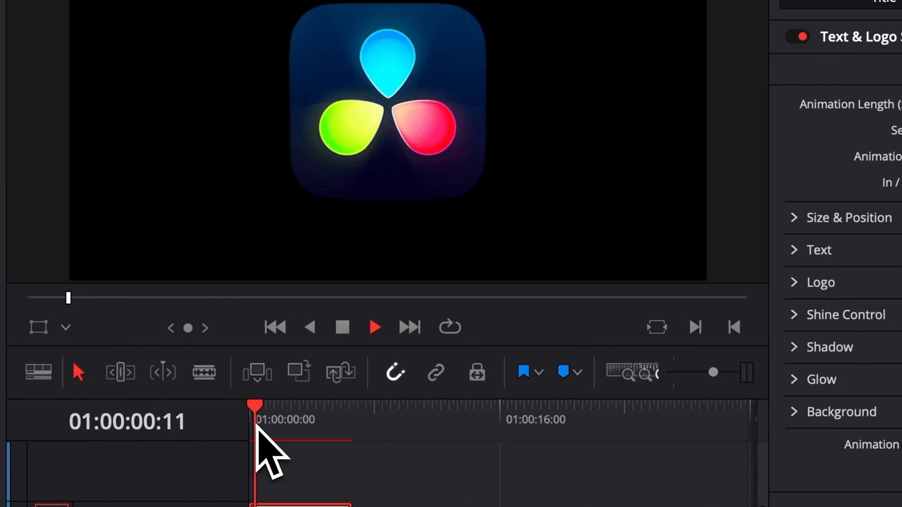
- Load VES2.png as the title's logo image and return to the clip start
left_click(373, 327)
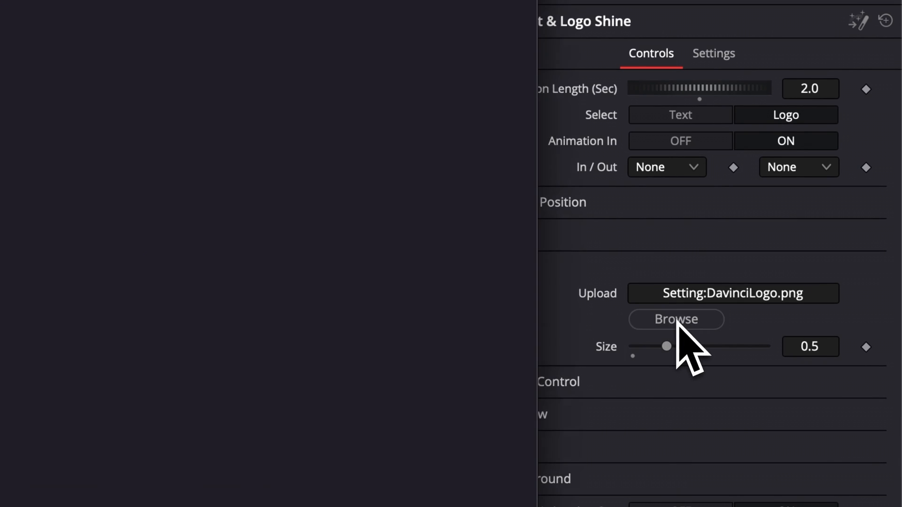
left_click(675, 319)
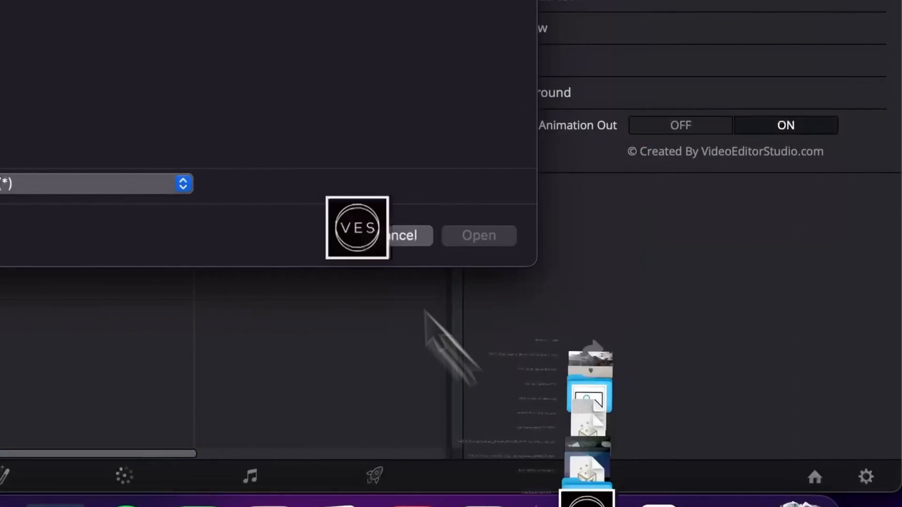
left_click(478, 235)
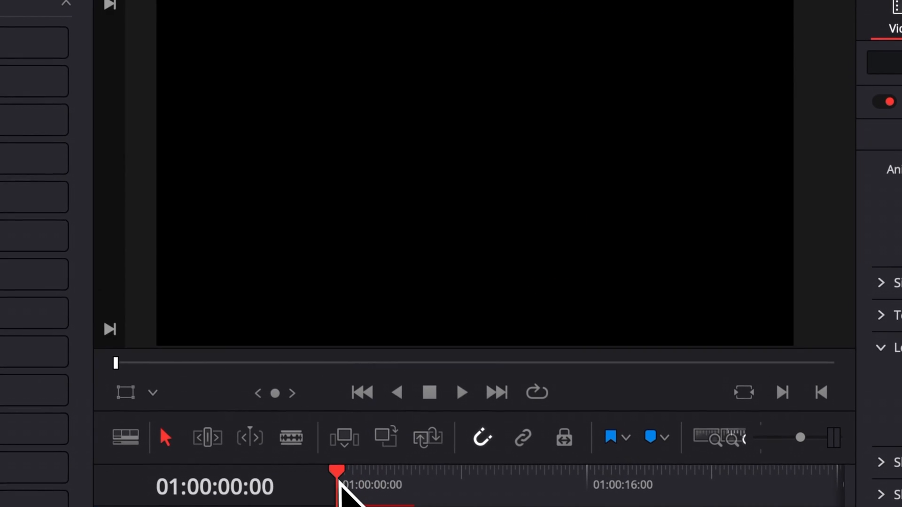
left_click(461, 393)
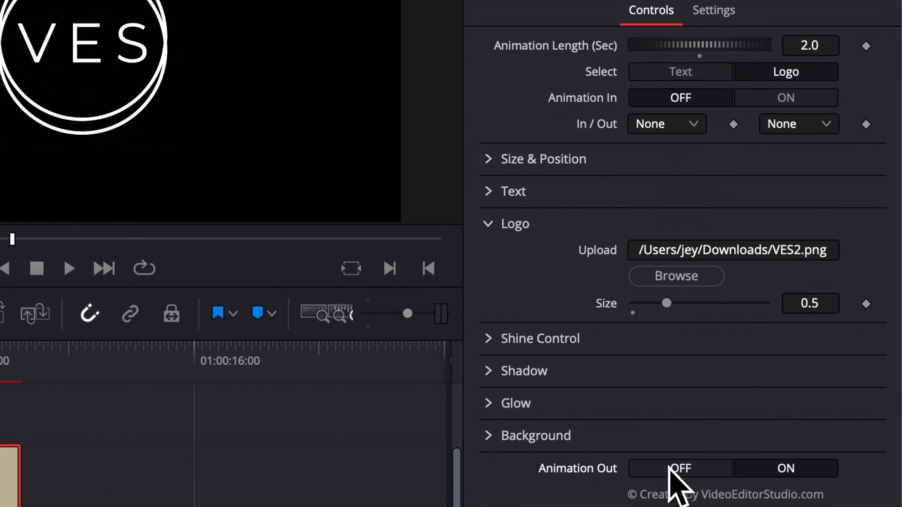
mouse_move(698, 491)
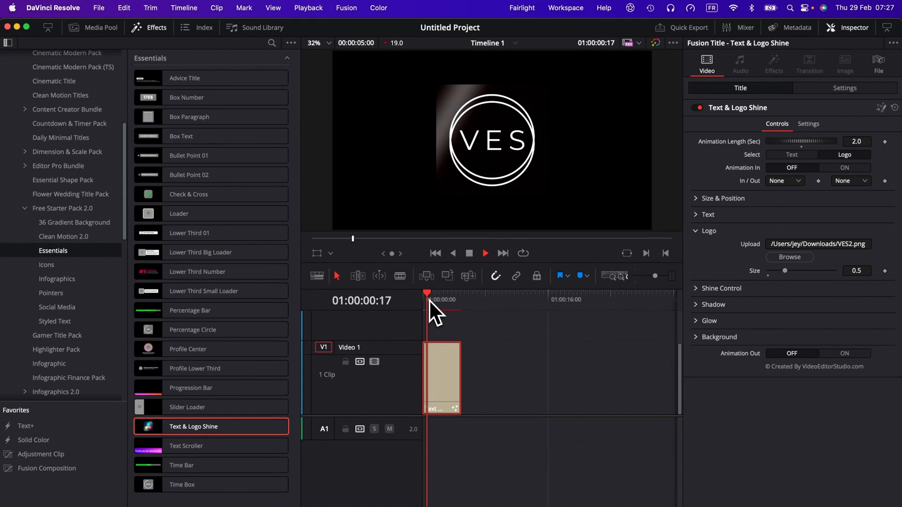
- Replay the title and keep the logo's in/out easing at None
left_click(439, 299)
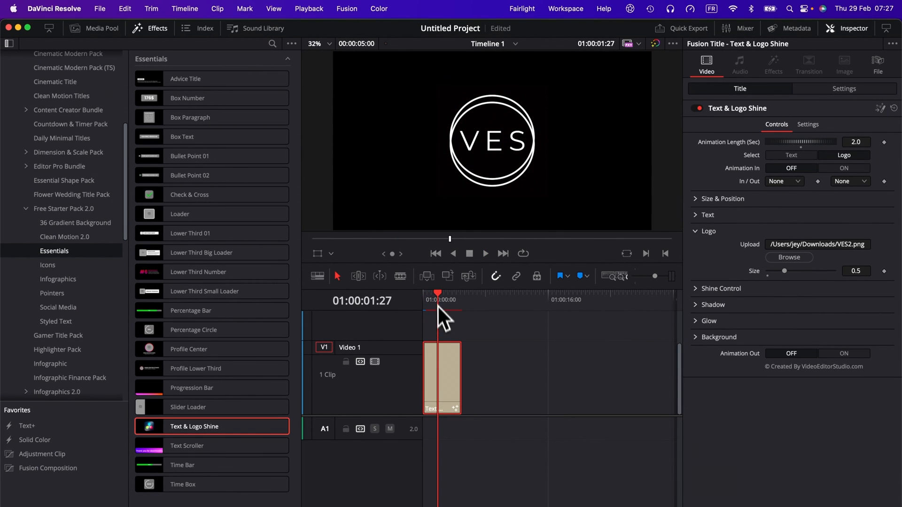
left_click(485, 253)
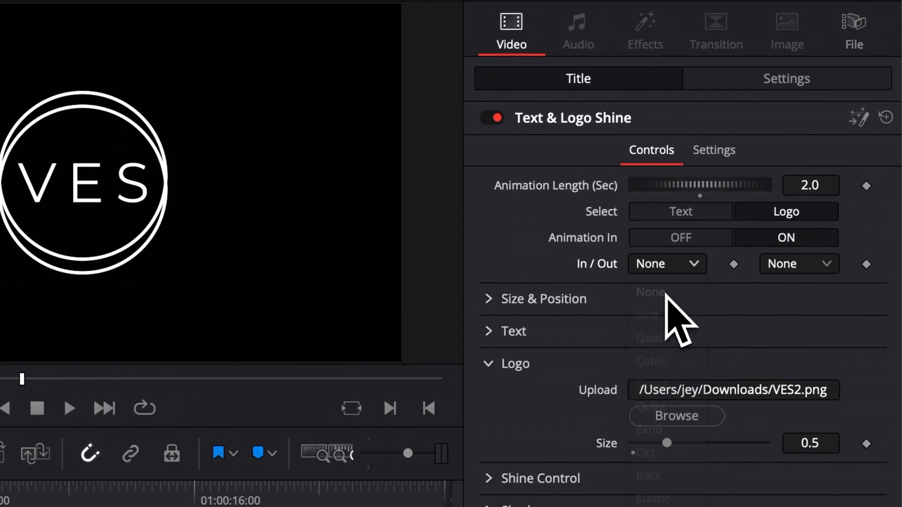
left_click(667, 264)
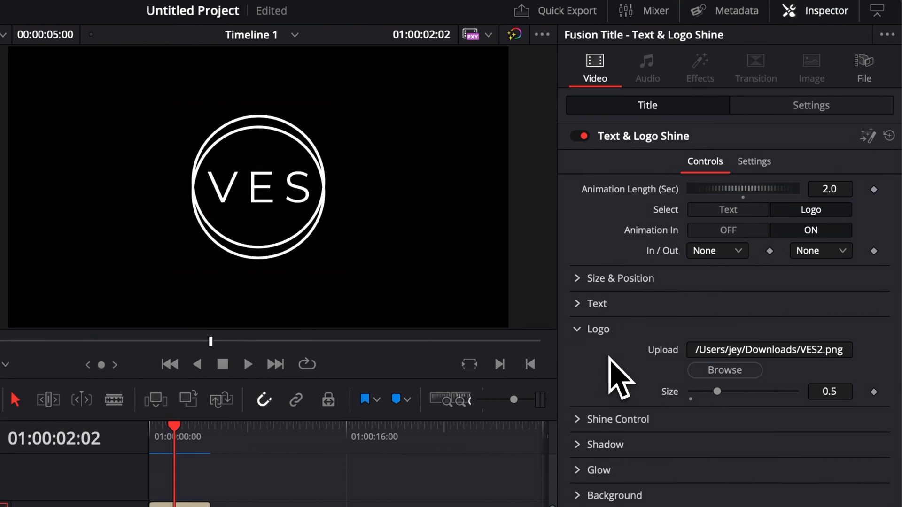
- In Size & Position, shift the VES logo left to X 0.281 at size 0.52
left_click(597, 329)
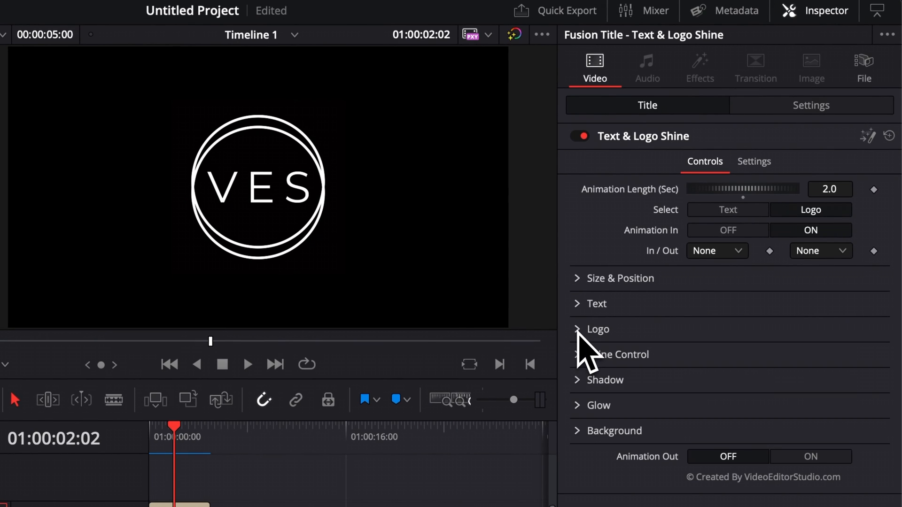
left_click(619, 278)
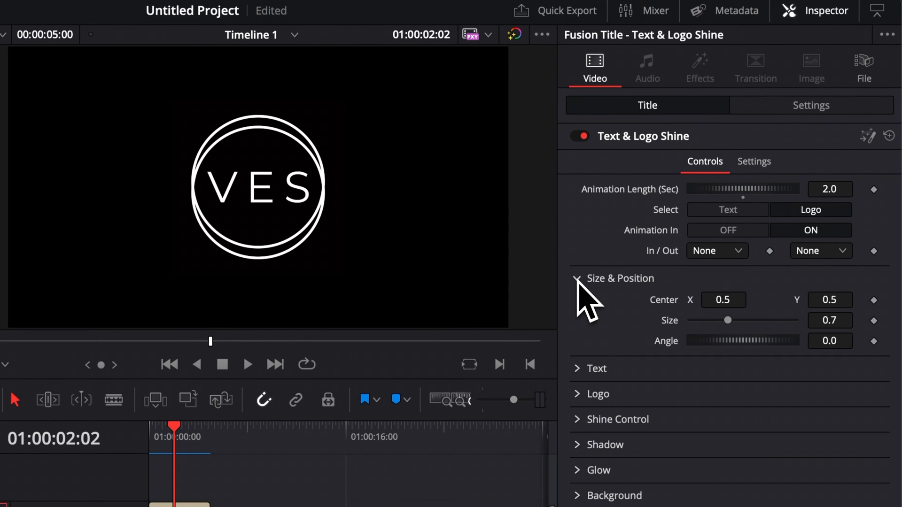
mouse_move(747, 323)
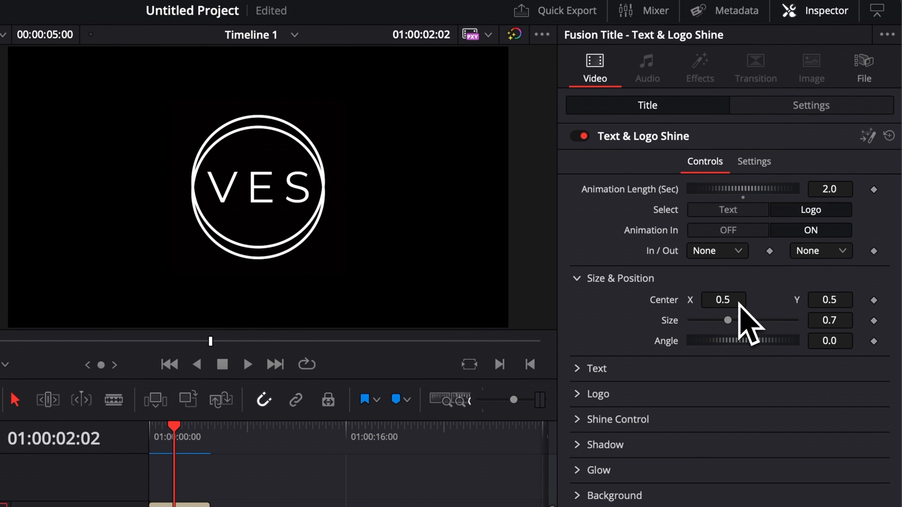
left_click_drag(727, 321, 717, 321)
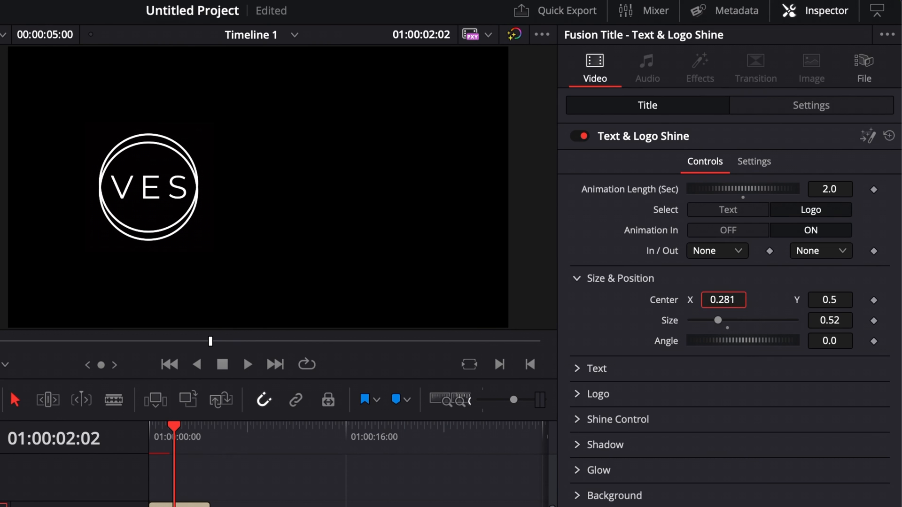
- Switch to the text, shrink it to size 0.5 and lower it to Y 0.221
left_click(727, 210)
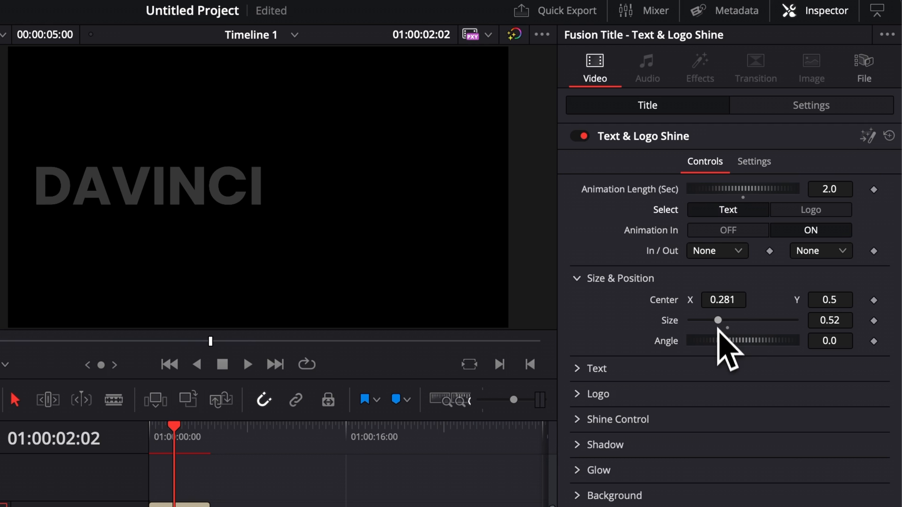
left_click_drag(734, 321, 717, 320)
type("0.221")
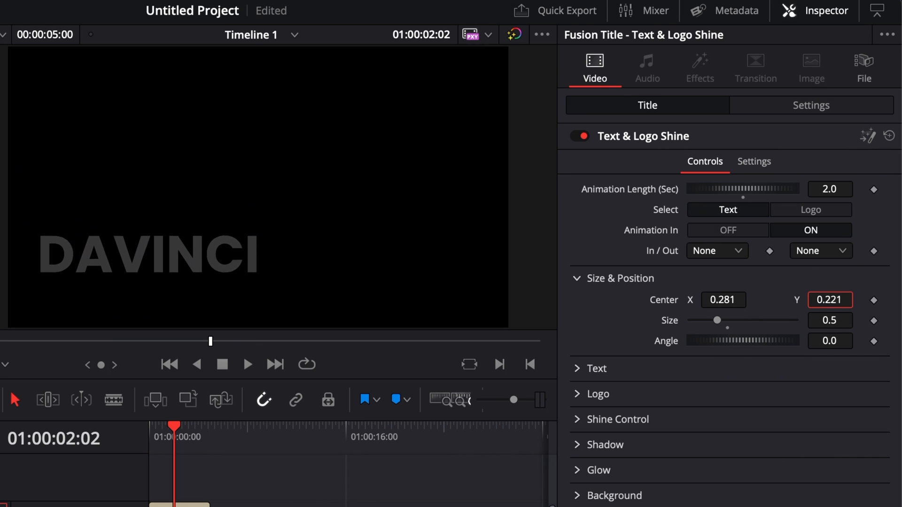
left_click_drag(829, 299, 828, 311)
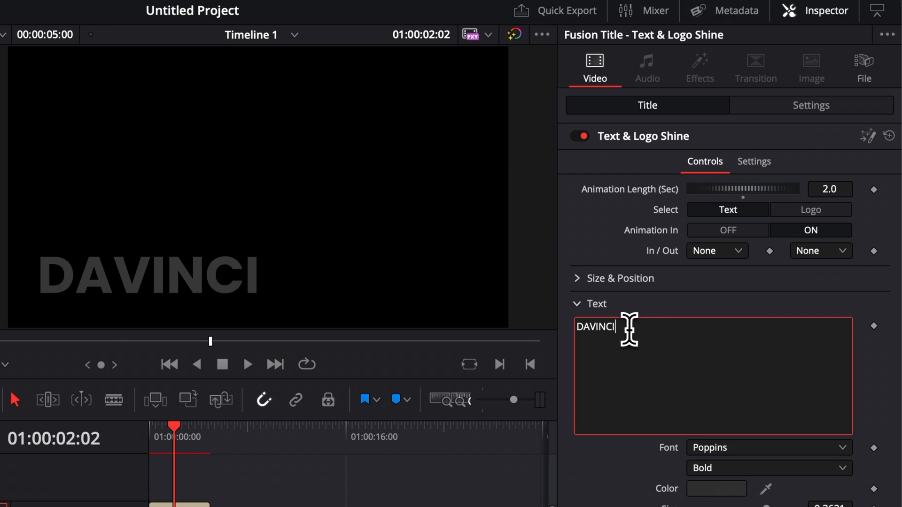
- Change the text to VIDEO EDITOR STUDIO at size 0.7, smaller font, Center Y 0.116
type("VIDEO EDITOR STUDIO")
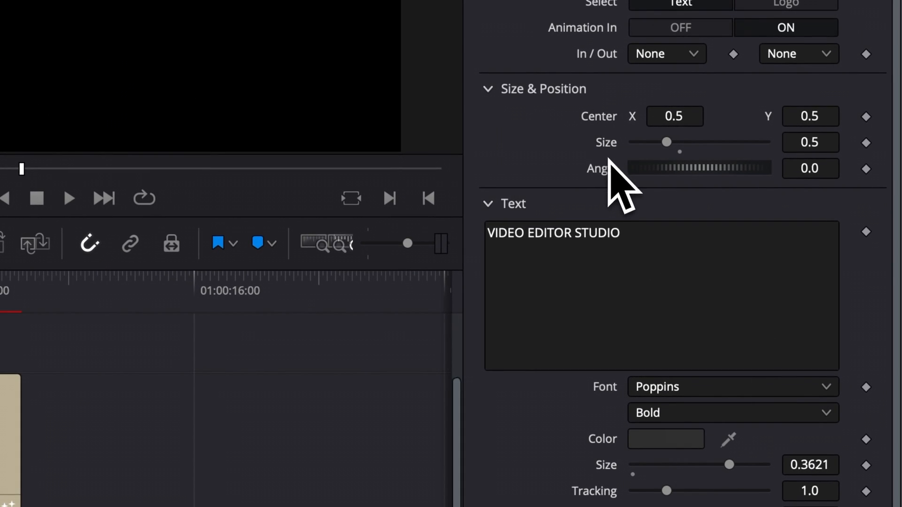
left_click_drag(665, 142, 680, 142)
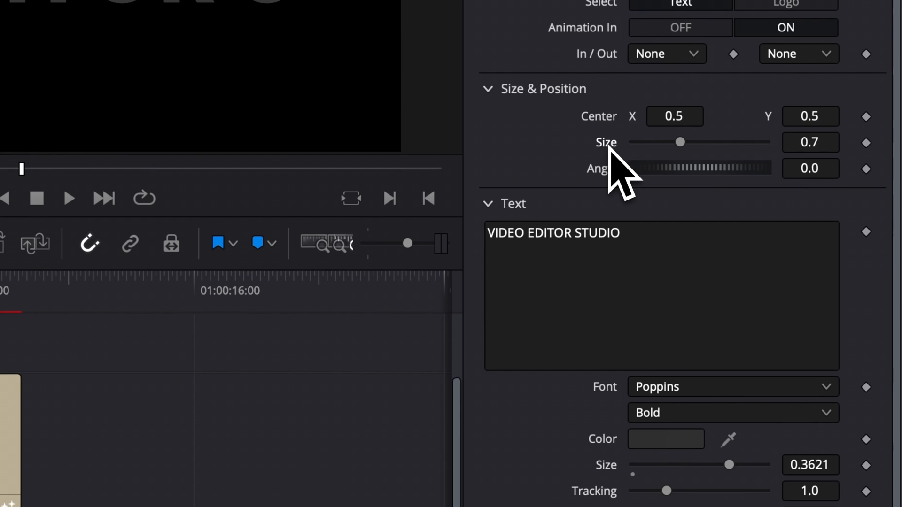
left_click_drag(729, 465, 688, 465)
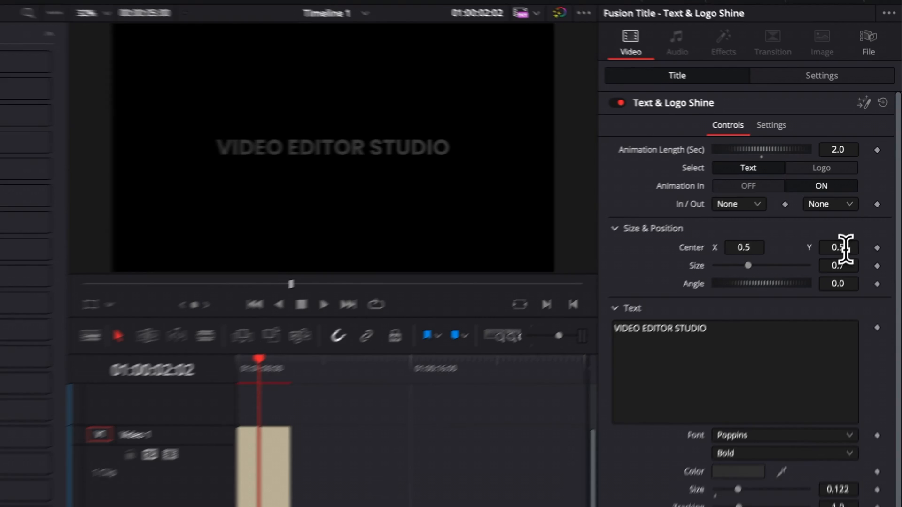
type("0.116")
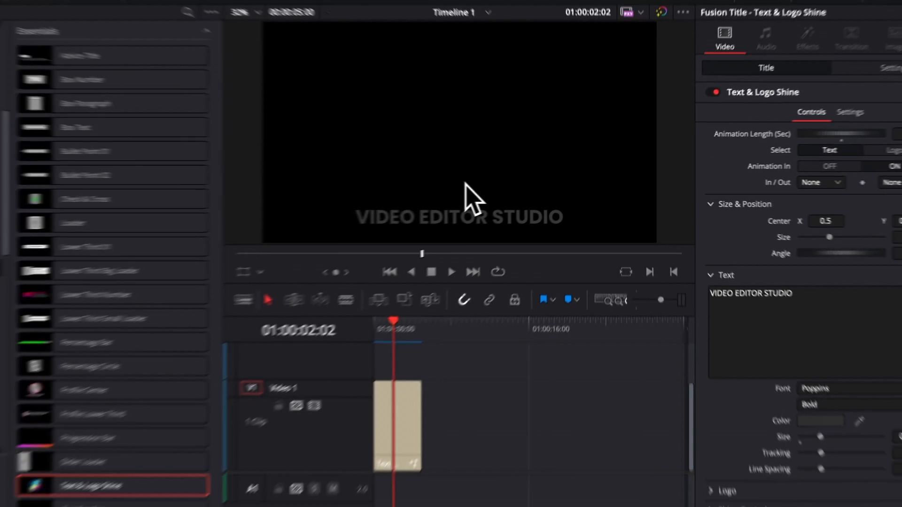
left_click(711, 224)
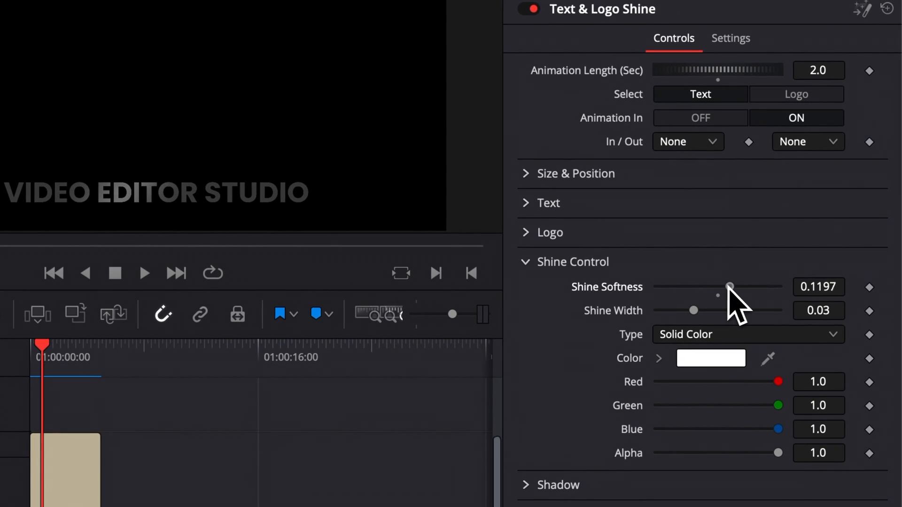
- Settle the shine softness at about 0.12 after trying higher and zero values
left_click_drag(729, 288, 770, 288)
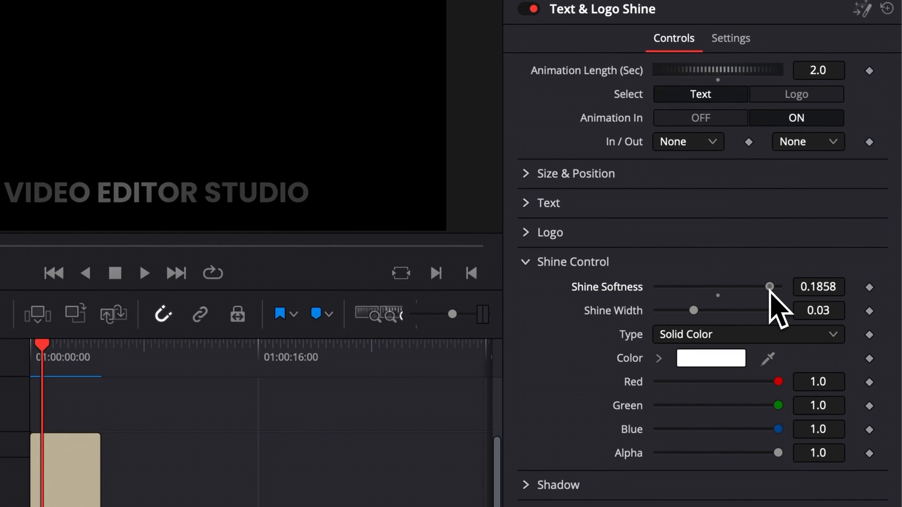
left_click_drag(770, 287, 685, 287)
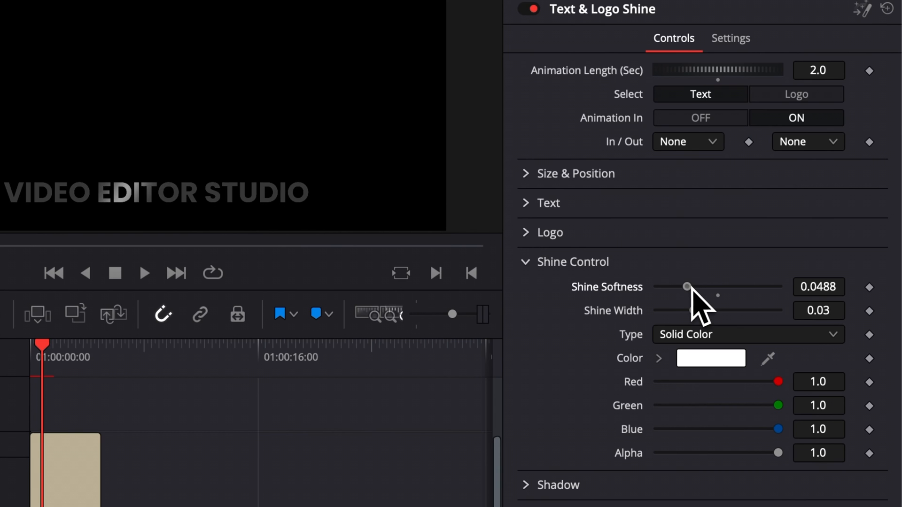
left_click_drag(686, 287, 658, 287)
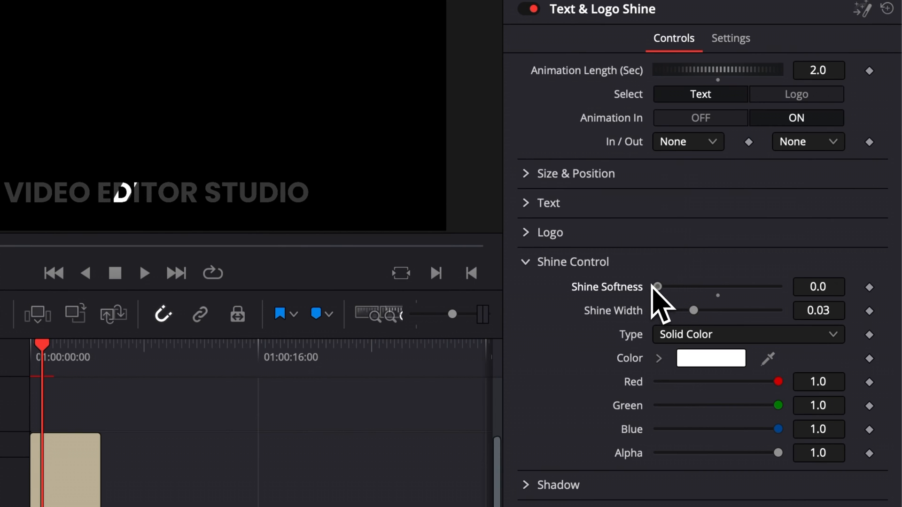
left_click_drag(656, 287, 675, 287)
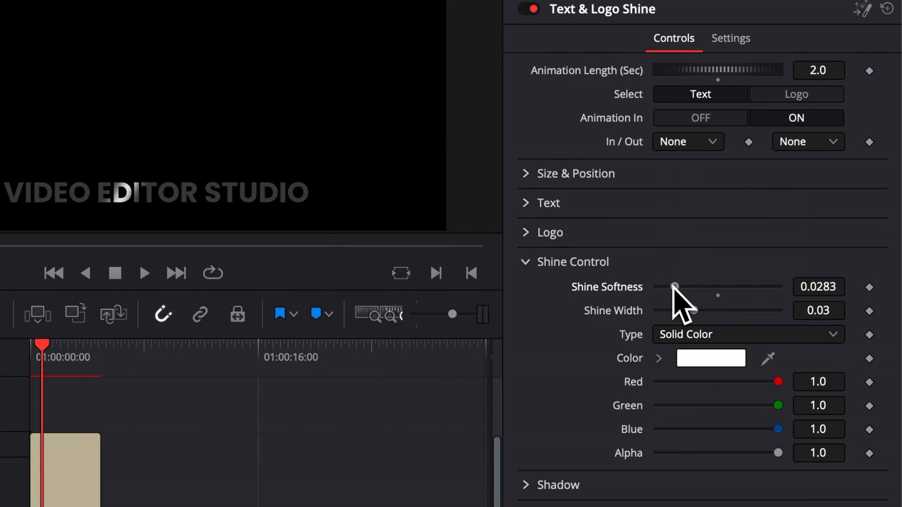
left_click_drag(674, 287, 762, 287)
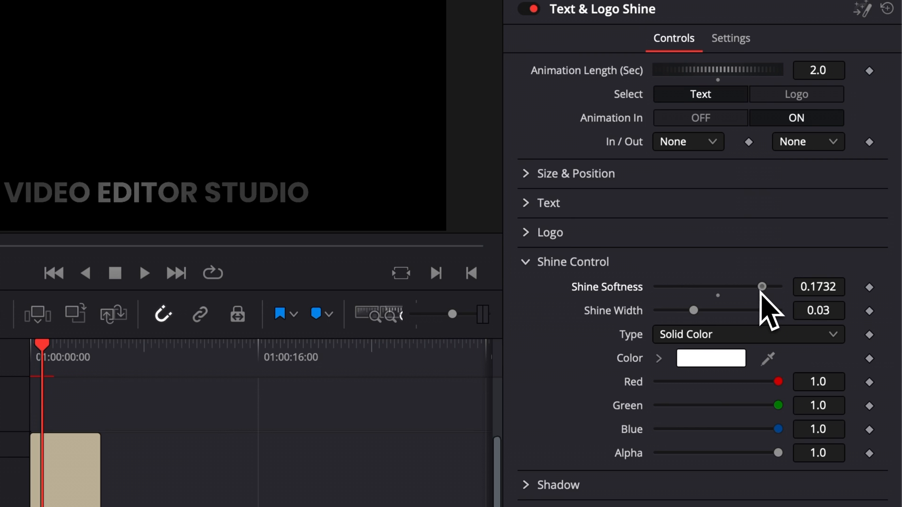
left_click_drag(762, 286, 733, 286)
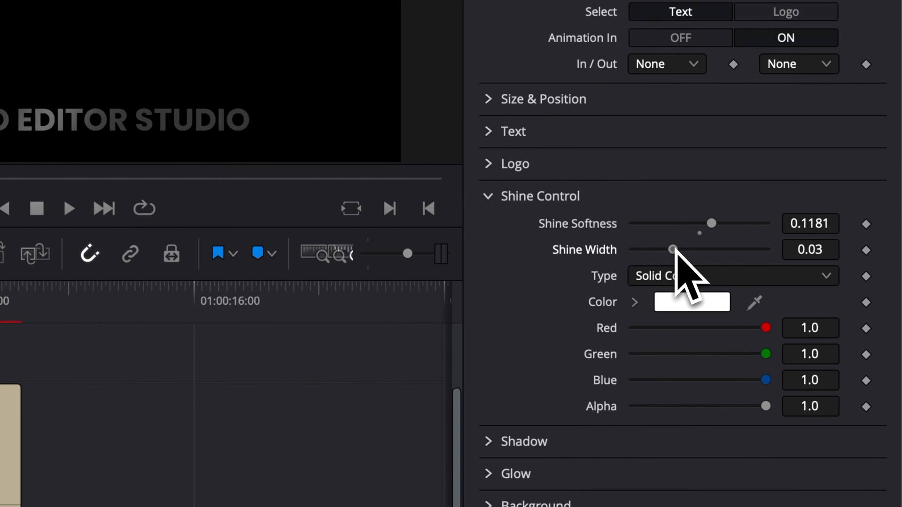
- Widen the shine band to a width of 0.1
left_click_drag(672, 249, 765, 249)
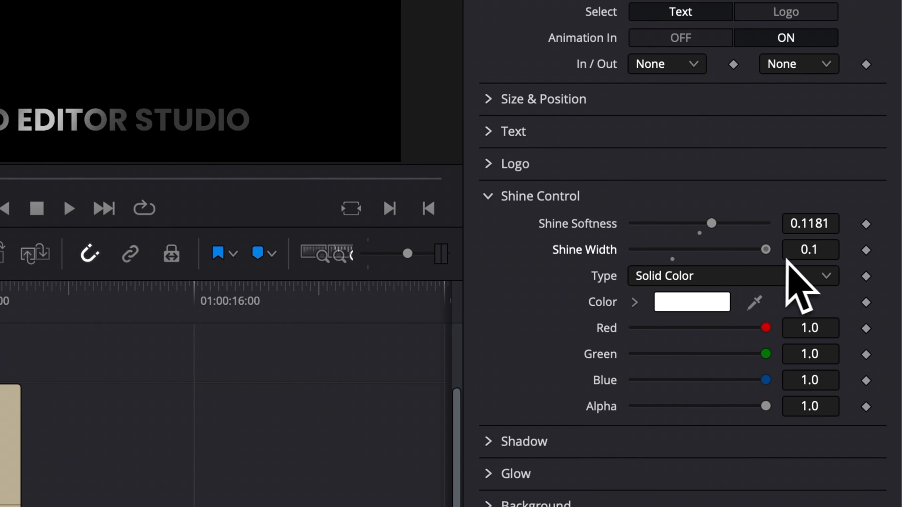
left_click_drag(766, 249, 717, 250)
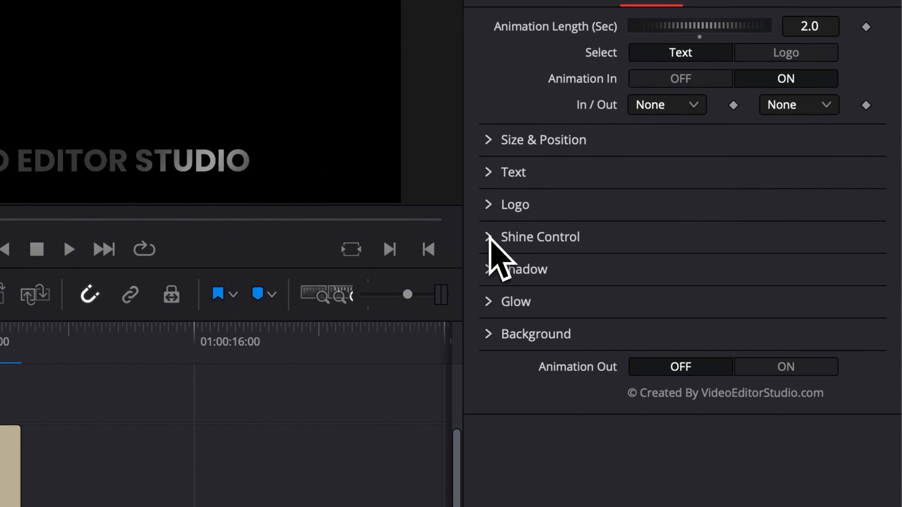
- Set the title shadow strength to 0.433 and drop angle to 51.0
left_click(521, 269)
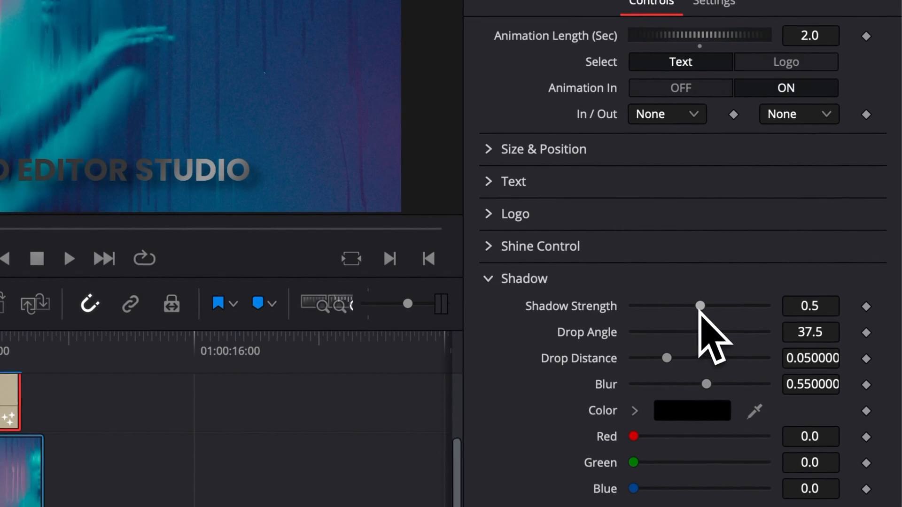
left_click_drag(698, 305, 707, 318)
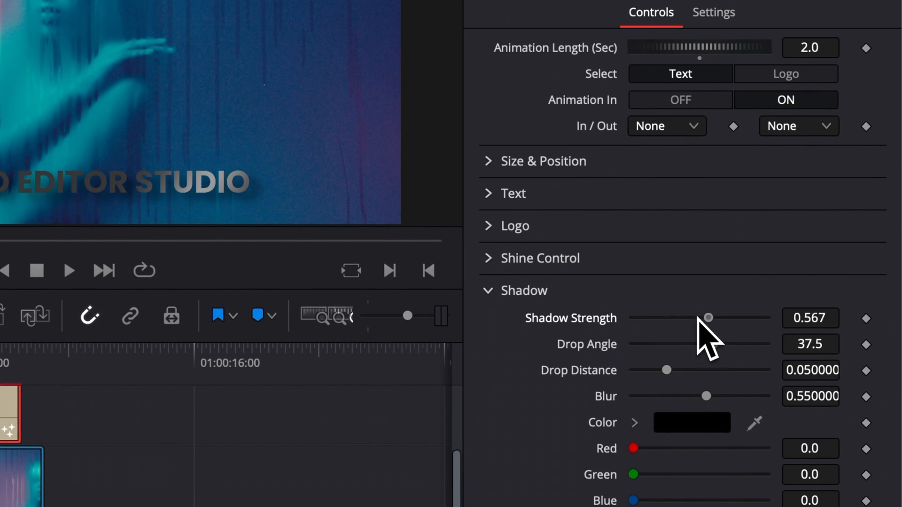
left_click_drag(708, 318, 698, 318)
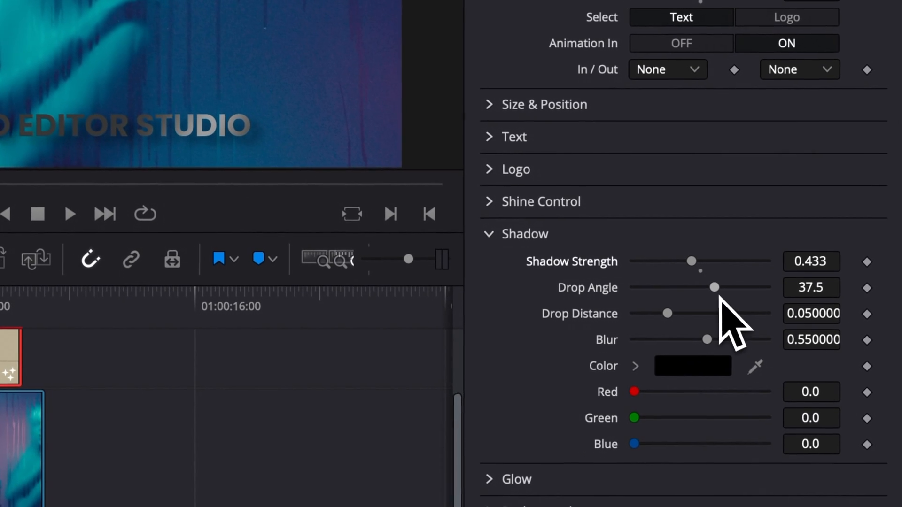
left_click_drag(714, 288, 697, 288)
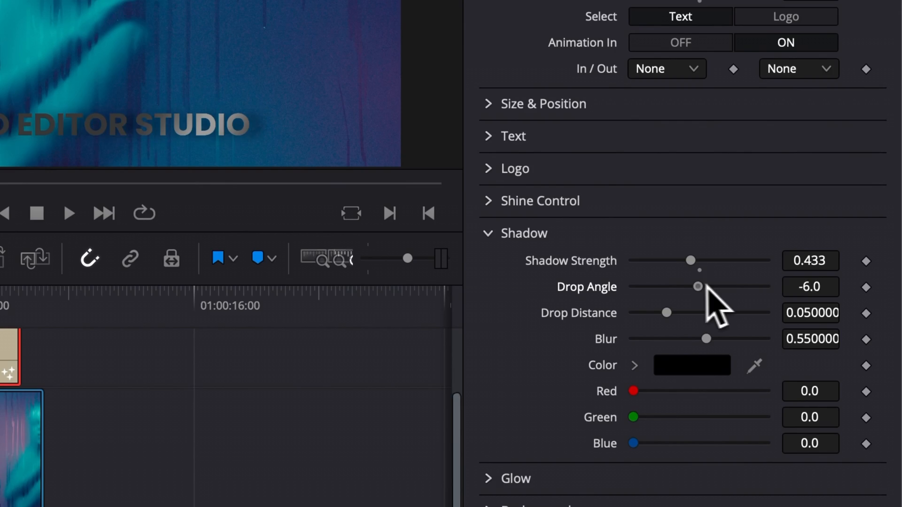
left_click_drag(698, 286, 779, 441)
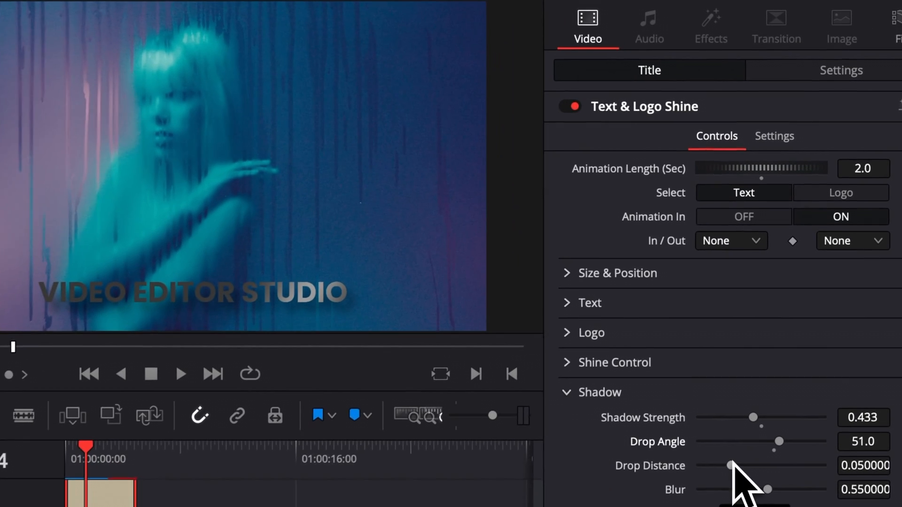
- Adjust the shadow drop distance to about 0.1008
left_click_drag(729, 465, 771, 469)
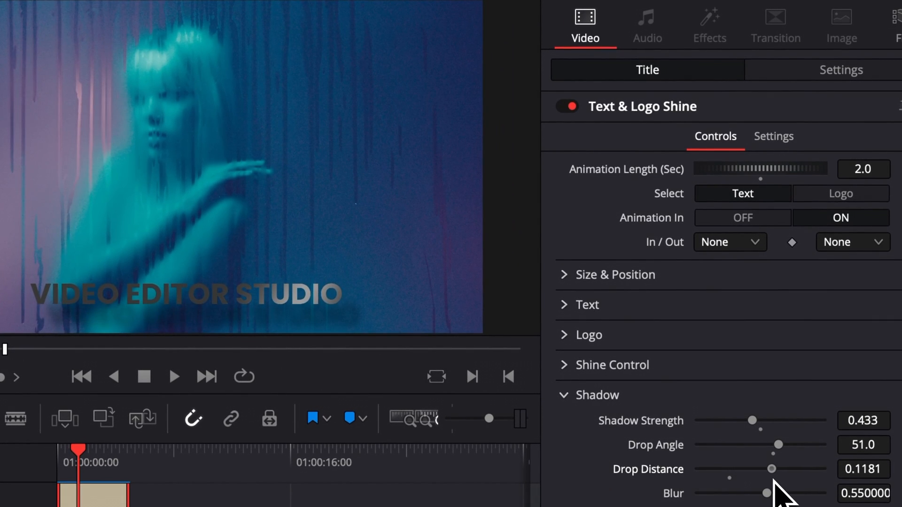
left_click_drag(770, 469, 729, 468)
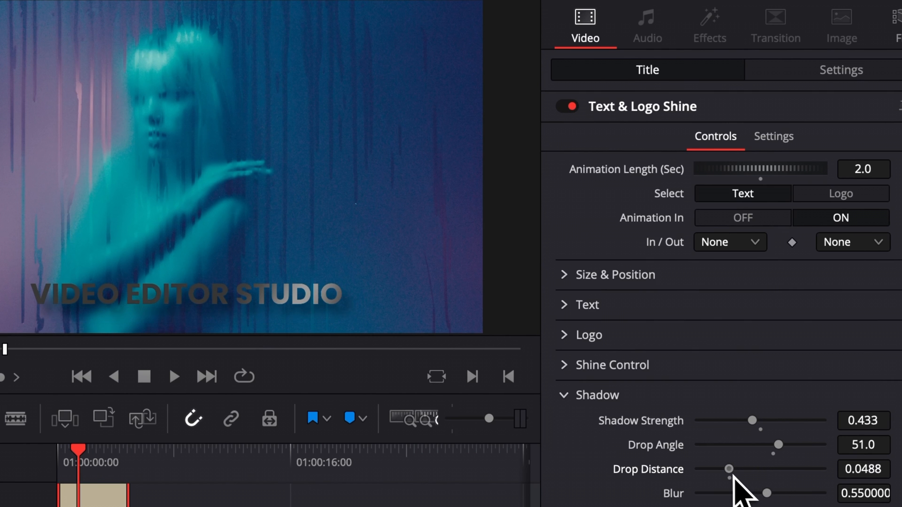
left_click_drag(729, 469, 720, 469)
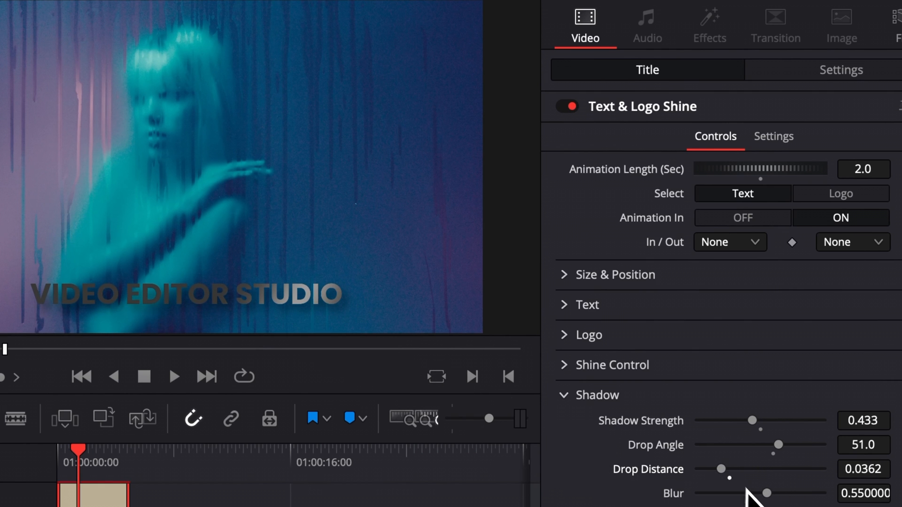
left_click_drag(721, 469, 742, 469)
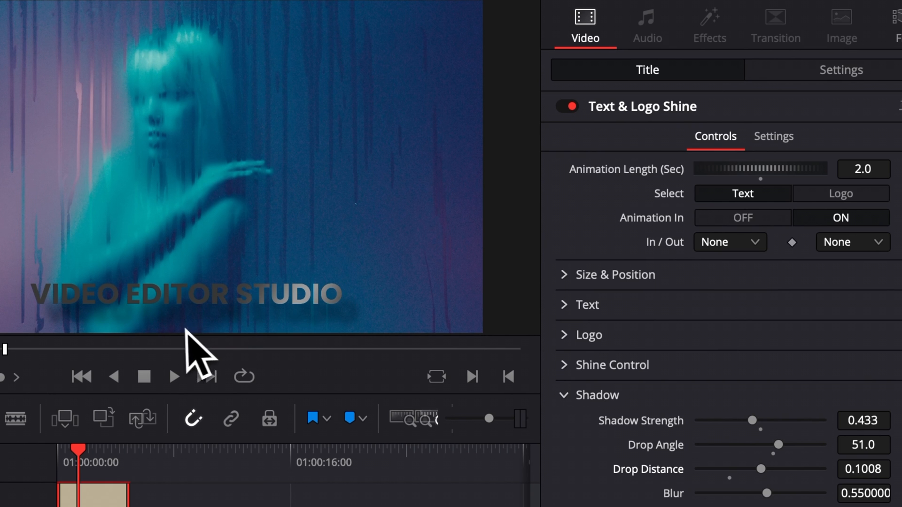
mouse_move(345, 350)
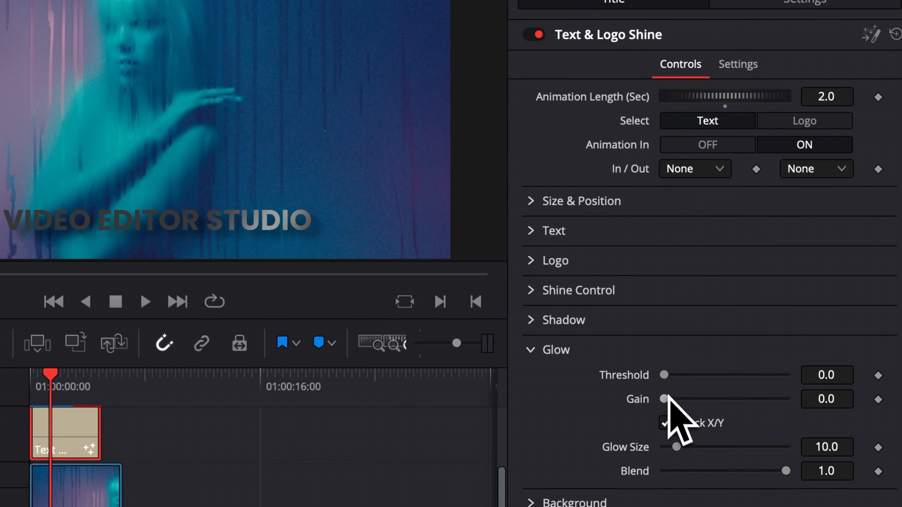
- Give the title a glow with threshold 0.094, gain 0.827 and size 27.6
left_click_drag(663, 398, 683, 399)
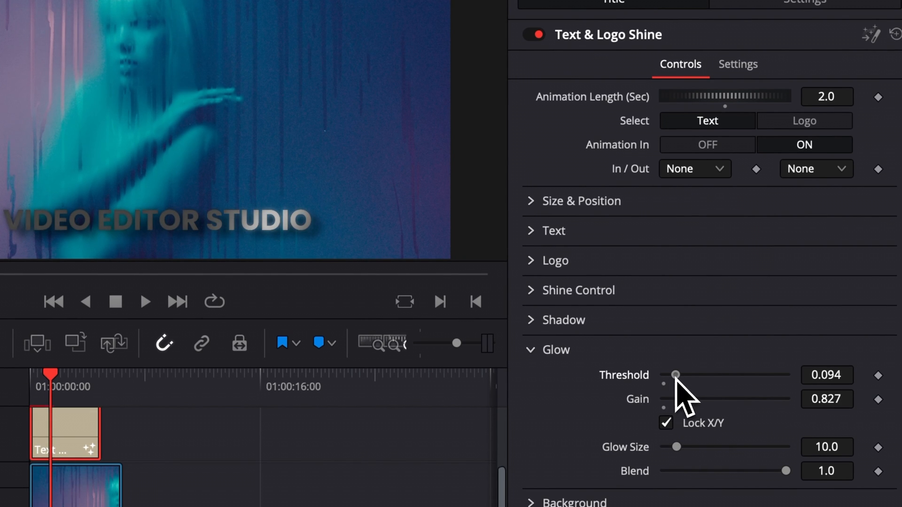
left_click_drag(678, 447, 690, 447)
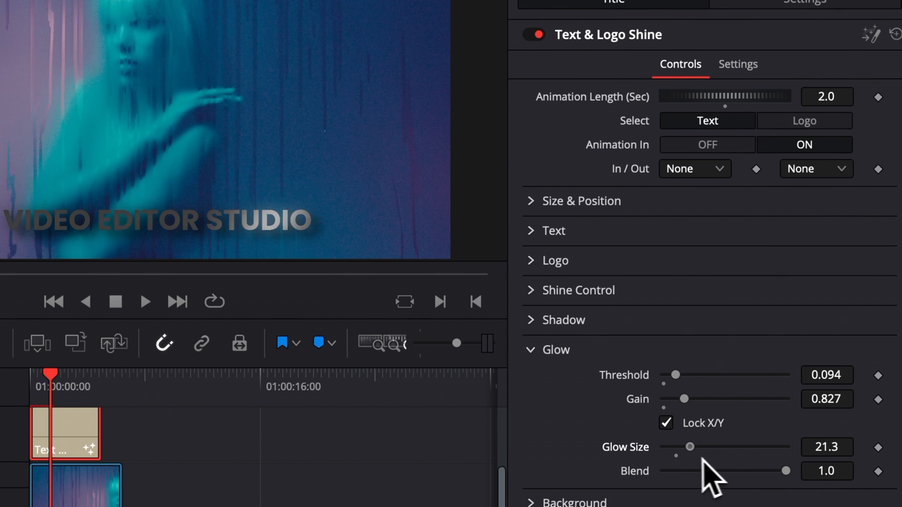
left_click_drag(690, 447, 698, 447)
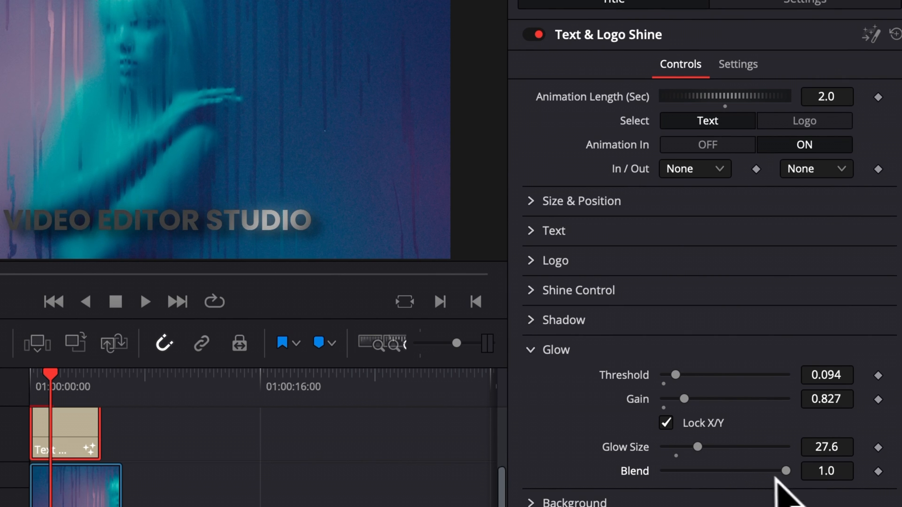
left_click_drag(788, 471, 739, 471)
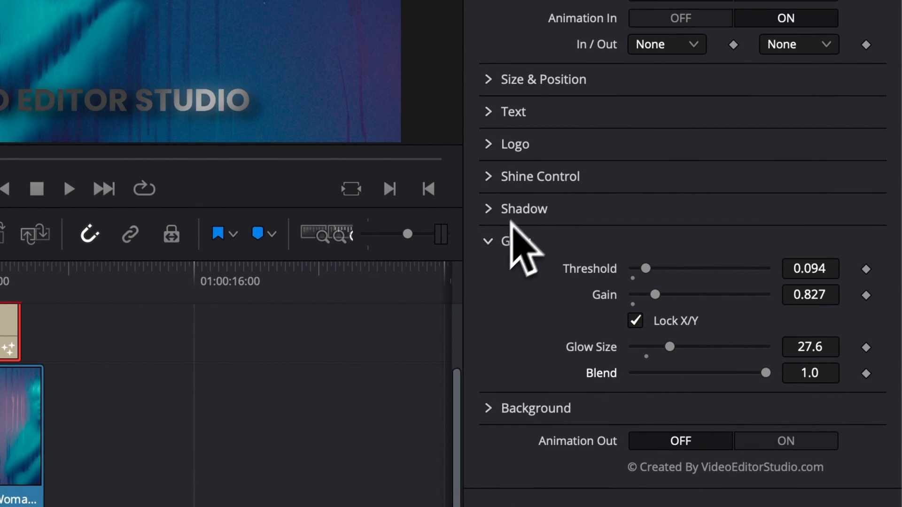
- Drop the title's shadow strength to 0 to remove its drop shadow
left_click(523, 208)
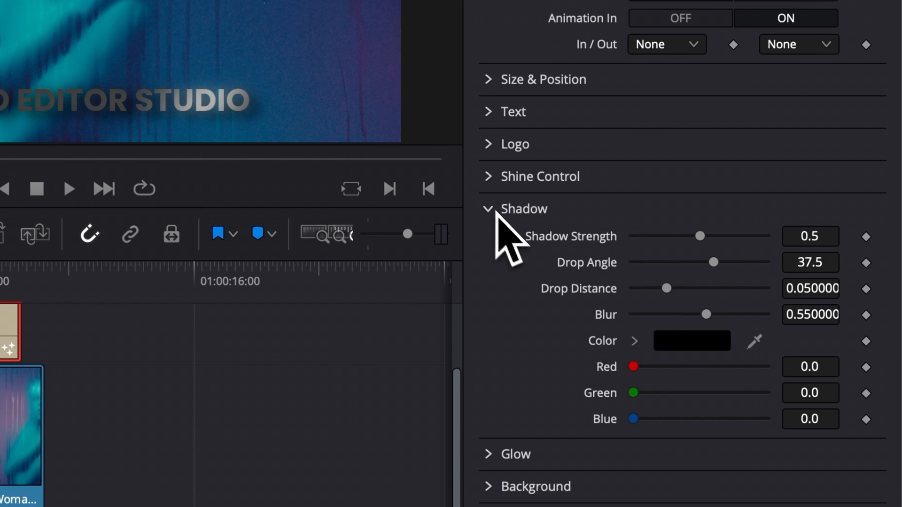
left_click_drag(696, 236, 699, 236)
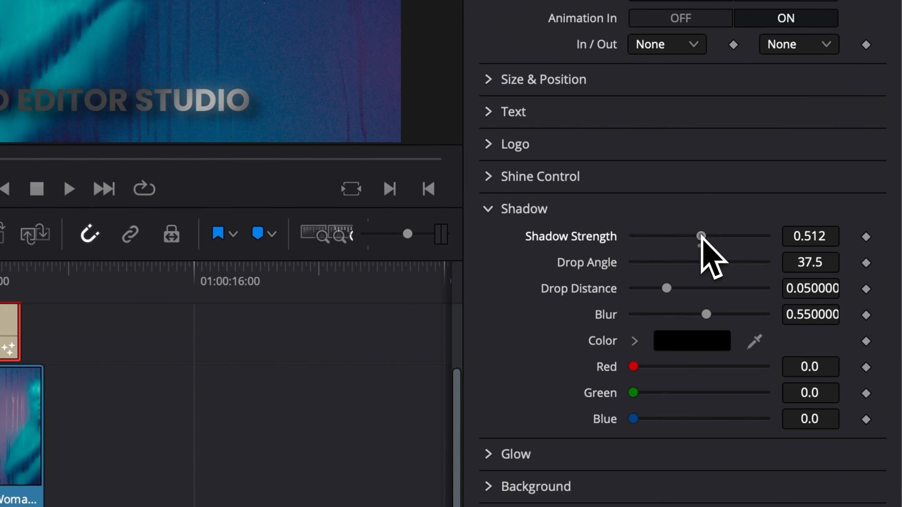
left_click_drag(699, 236, 634, 236)
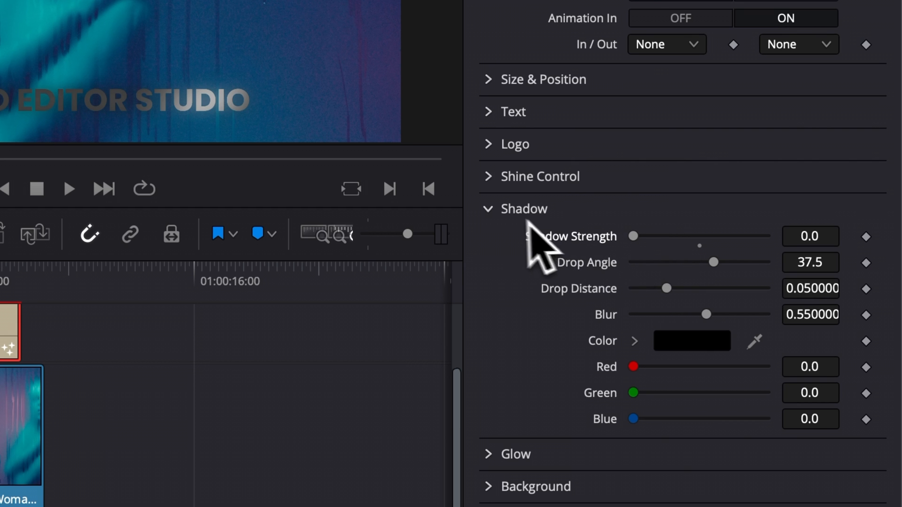
- Brighten the title's glow with threshold 0.165 and gain 2.244
left_click(522, 208)
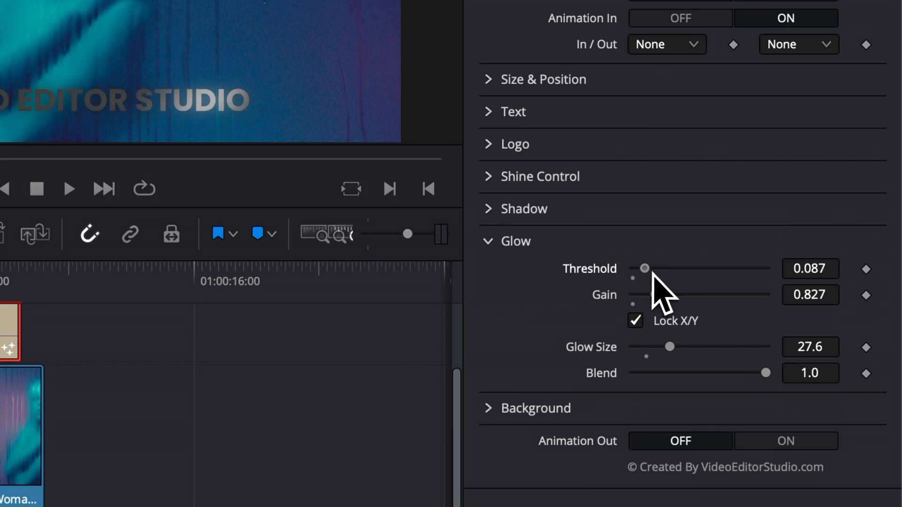
left_click_drag(643, 268, 653, 269)
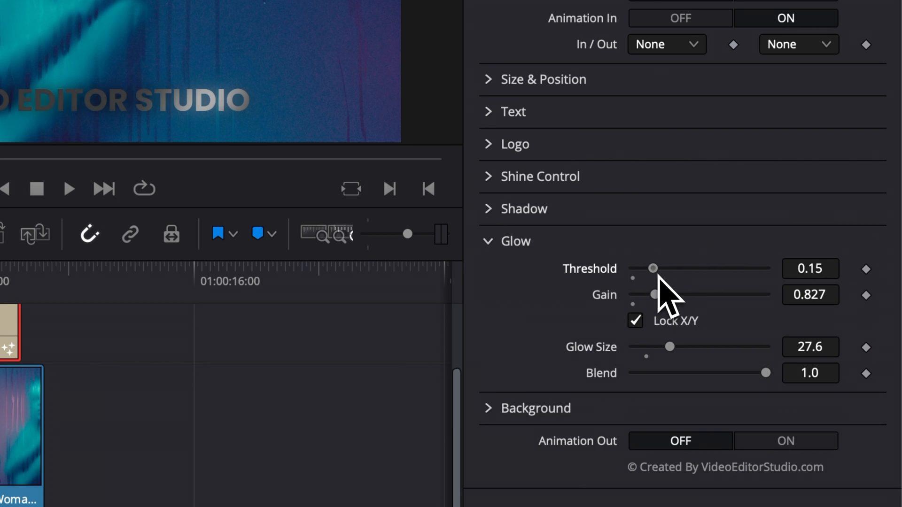
left_click_drag(653, 294, 694, 294)
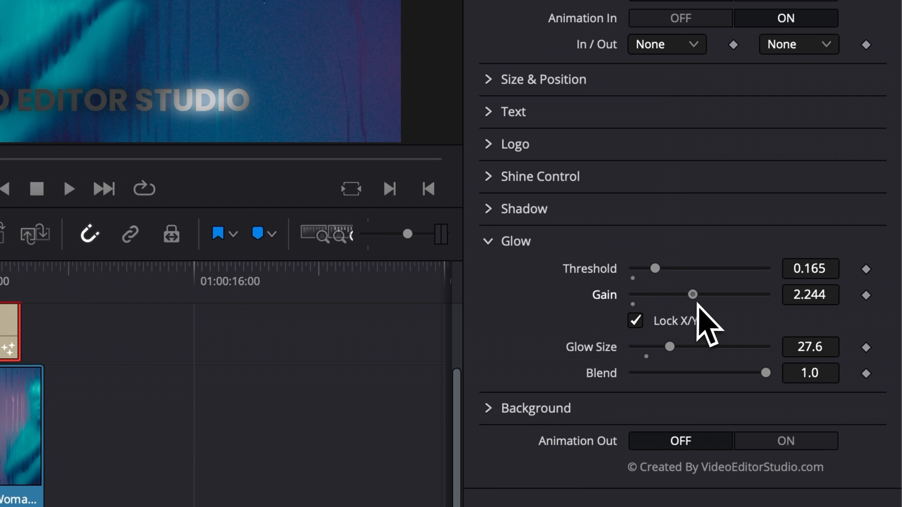
left_click_drag(693, 294, 649, 294)
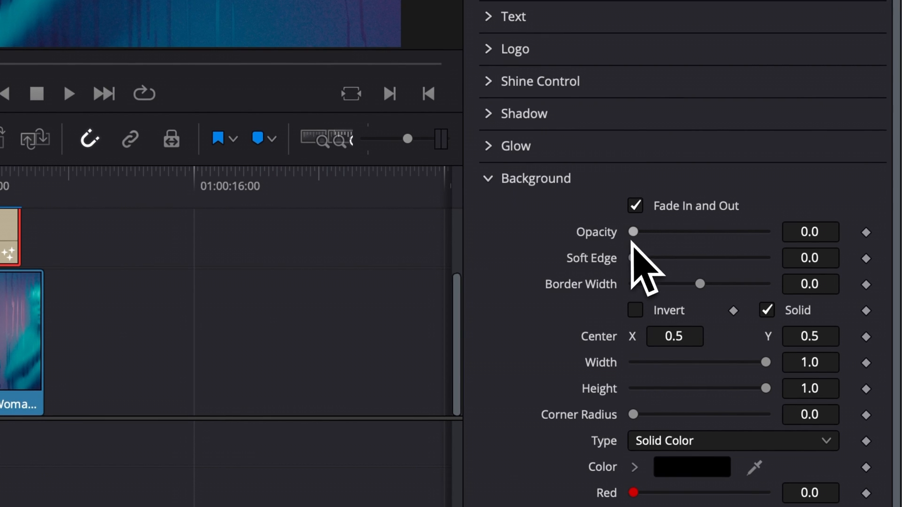
mouse_move(638, 259)
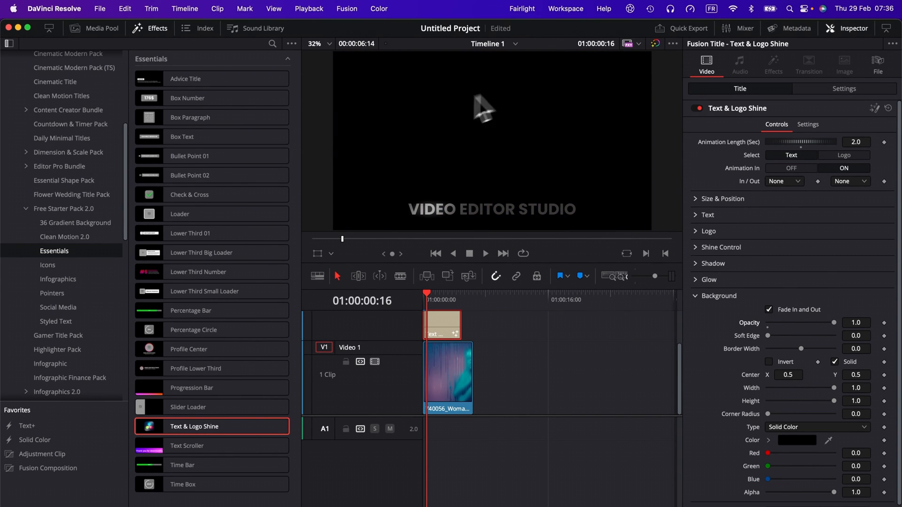
mouse_move(516, 135)
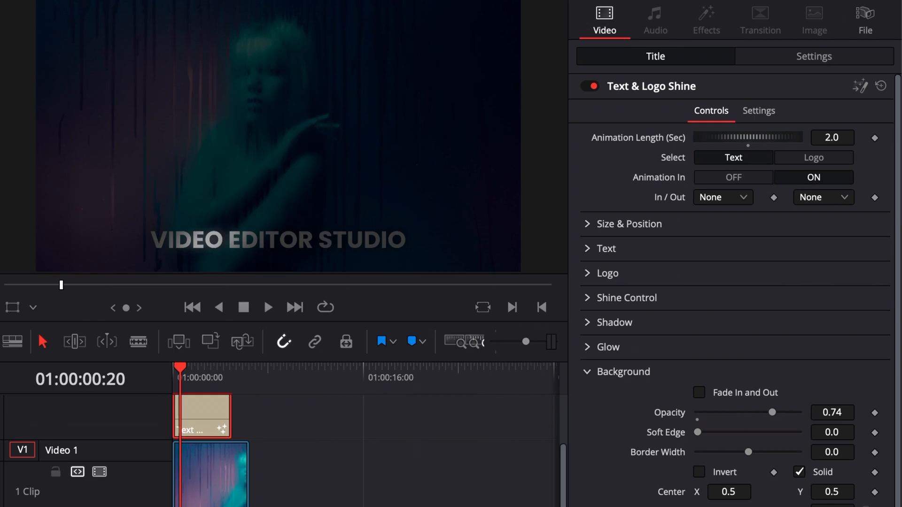
- Move the background band down with a centre Y value of -0.264
type("-0.264")
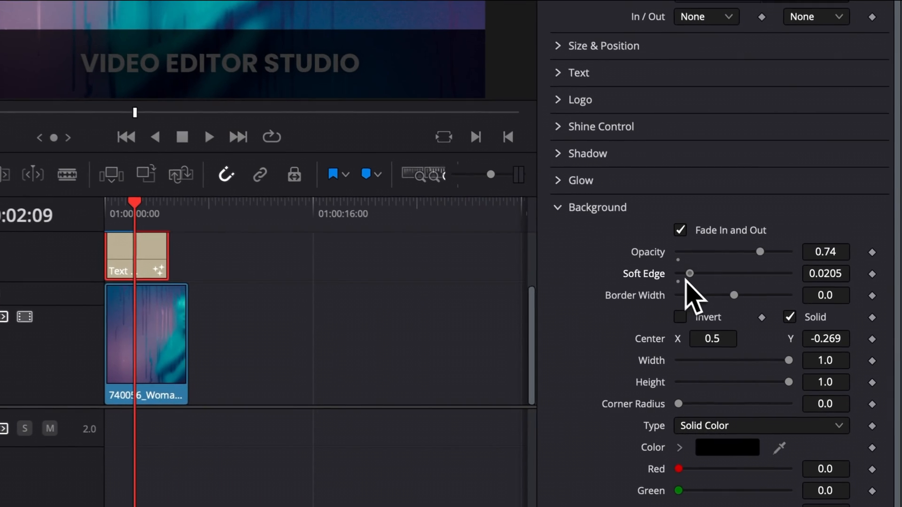
- Make the background band width 2.0 with soft edges around 0.0929
left_click_drag(689, 282, 696, 272)
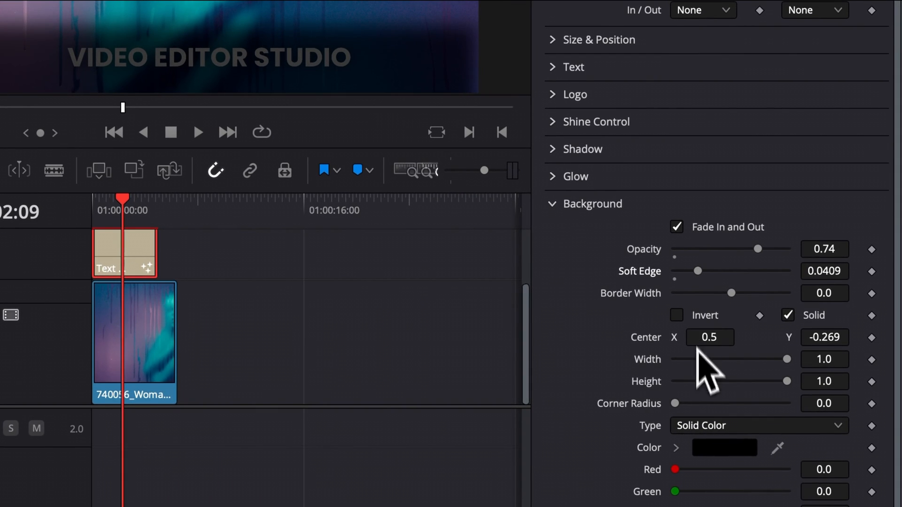
left_click(824, 360)
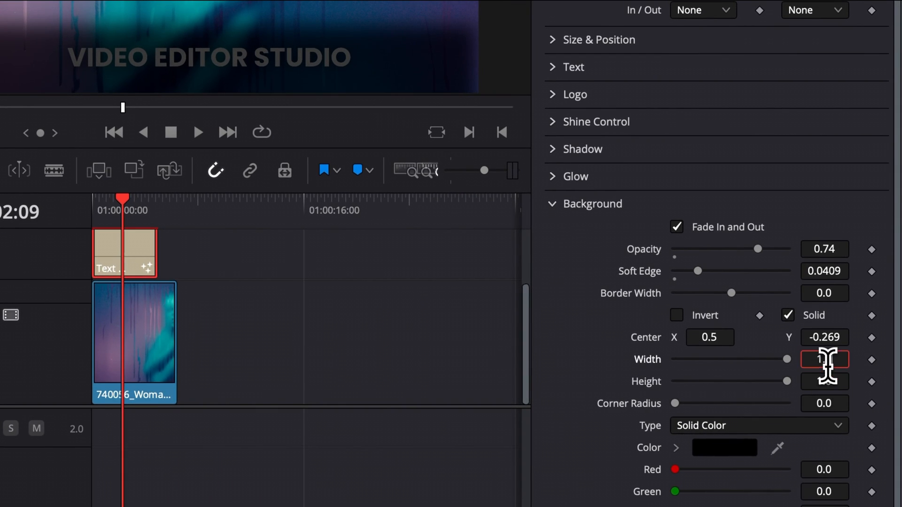
type("2.0")
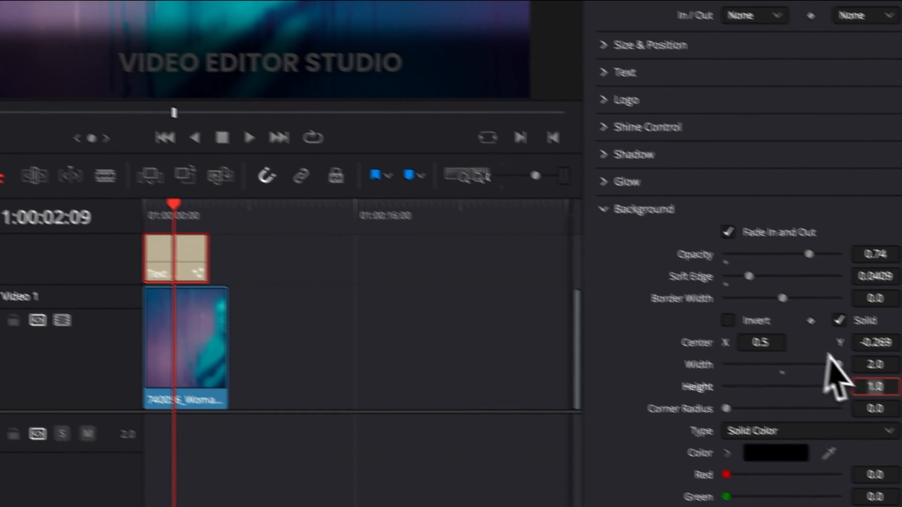
left_click_drag(751, 276, 727, 256)
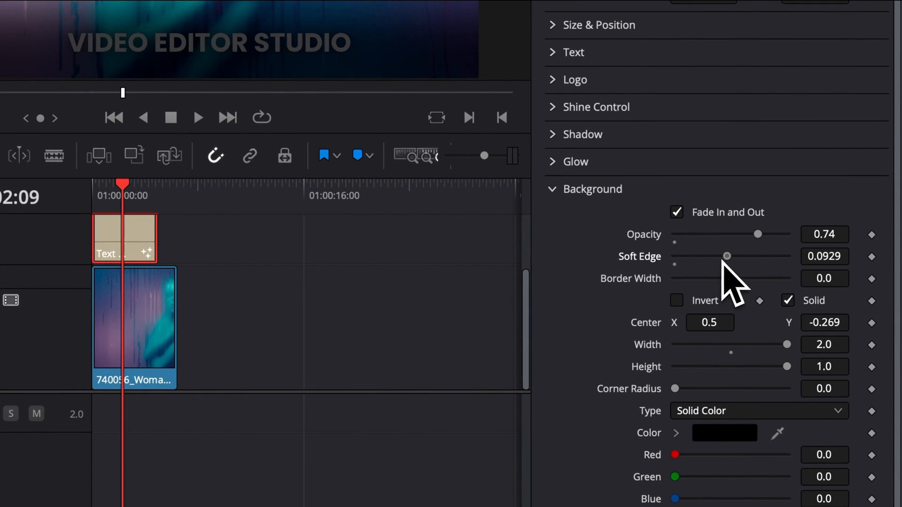
left_click_drag(726, 256, 772, 257)
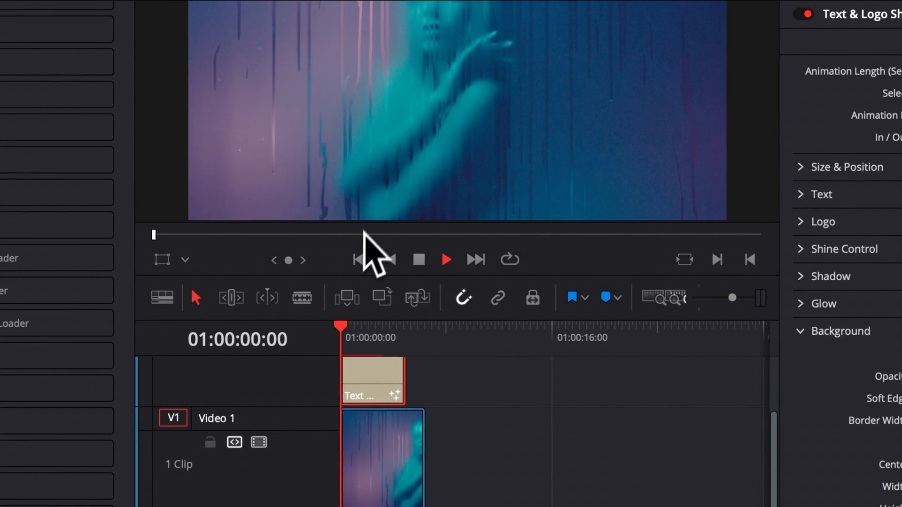
- Play the finished title over the footage in the viewer
left_click(446, 260)
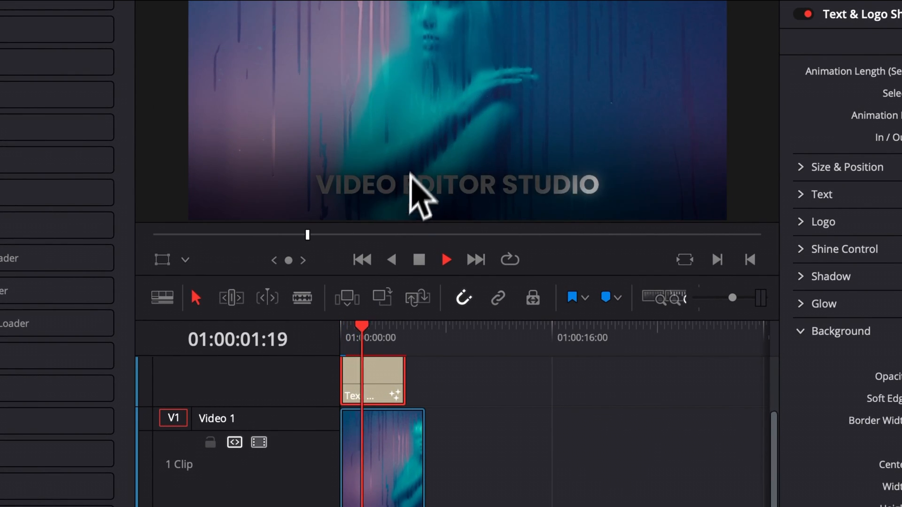